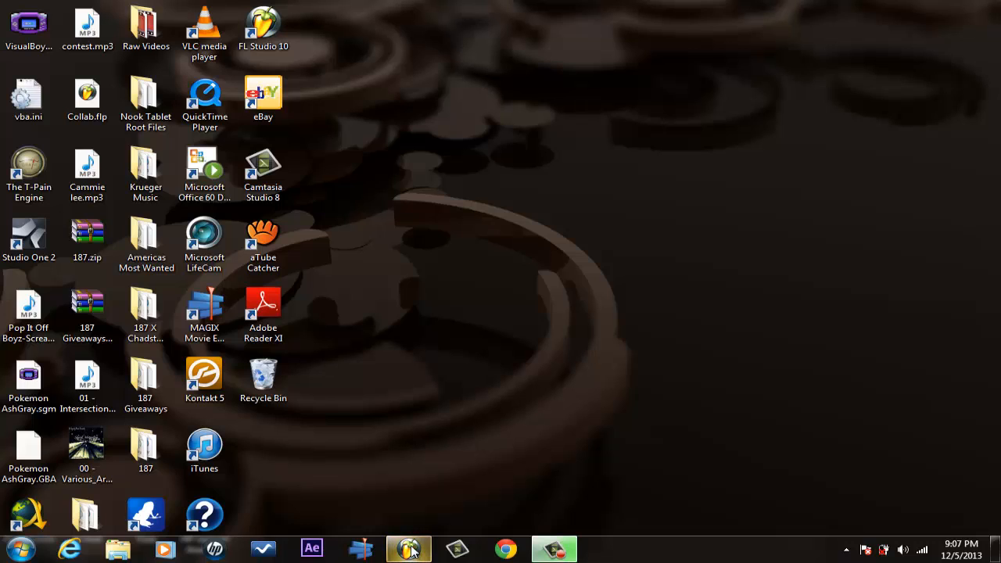
Open the Windows Start menu.
left_click(404, 549)
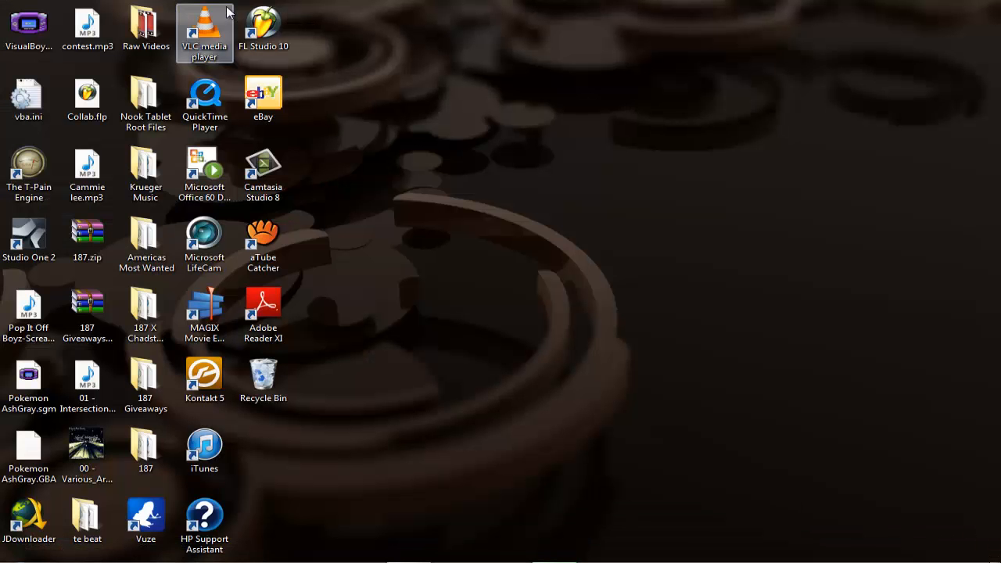
mouse_move(306, 241)
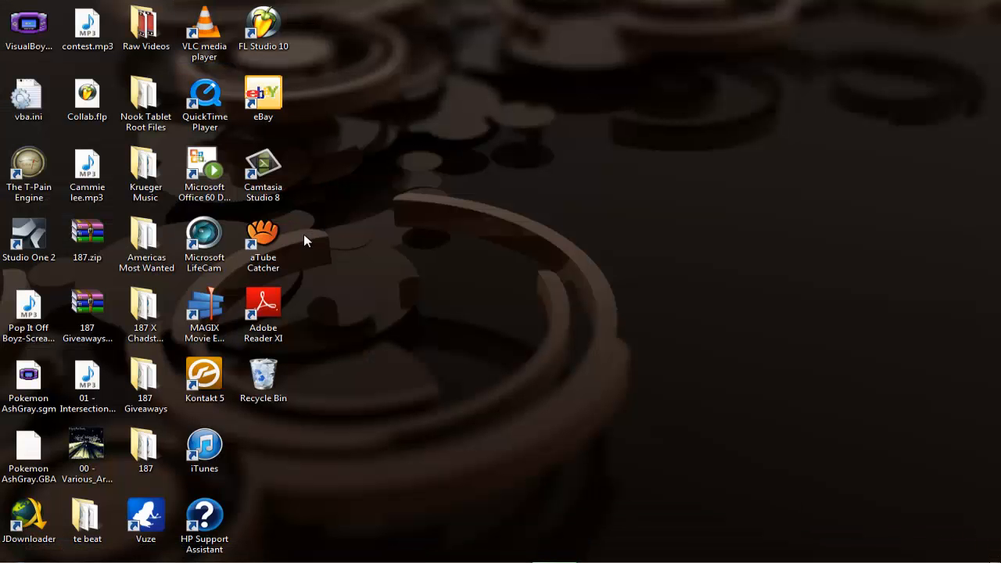
mouse_move(444, 226)
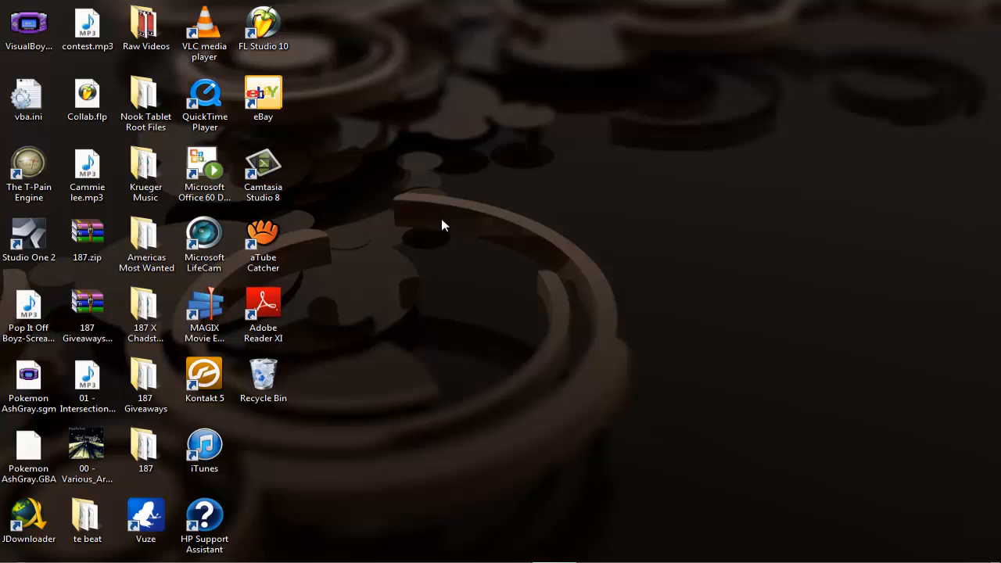
mouse_move(335, 393)
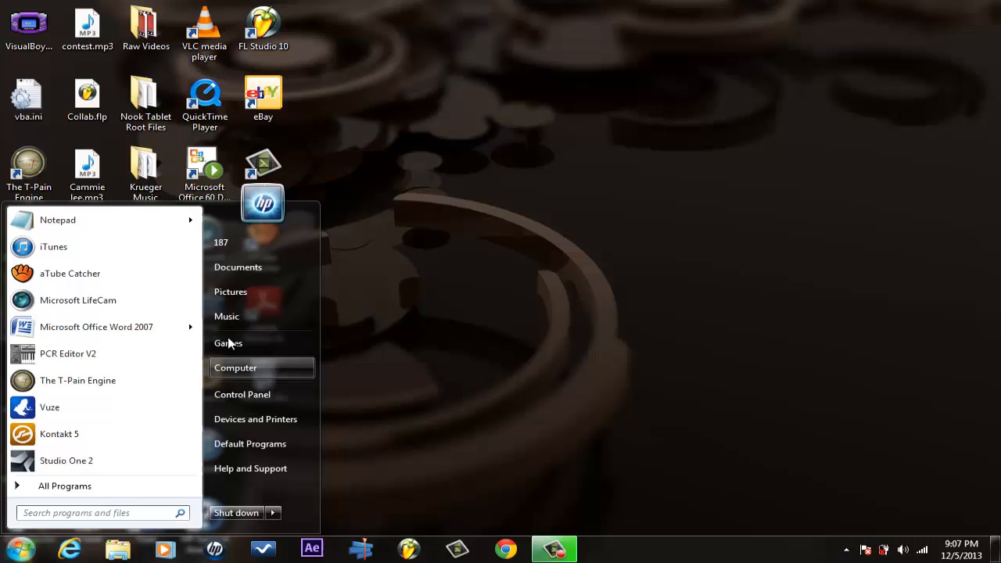
Browse Computer > C: > Program Files (x86) > Image-Line > FL Studio 10 and launch FL Studio.
left_click(235, 368)
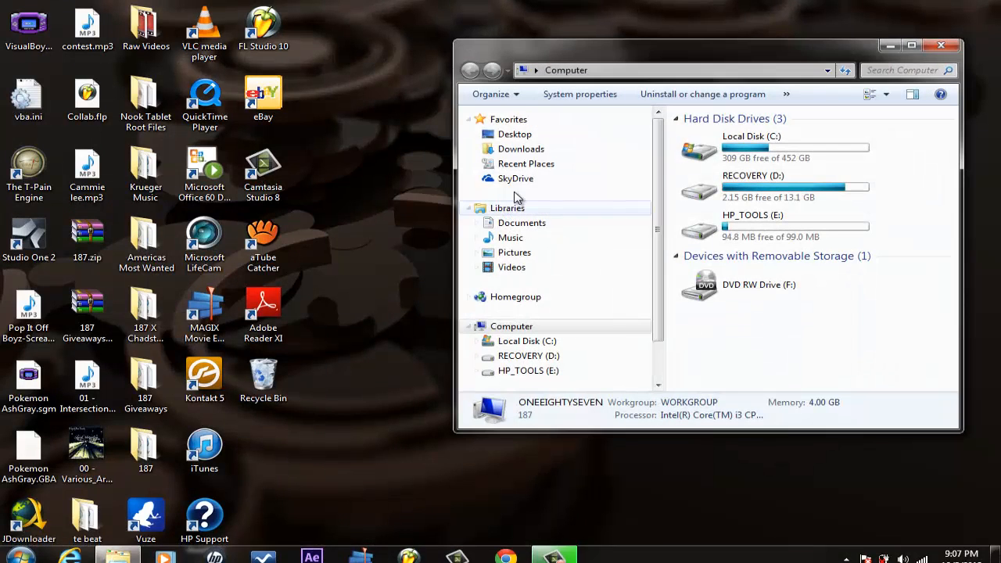
double_click(743, 147)
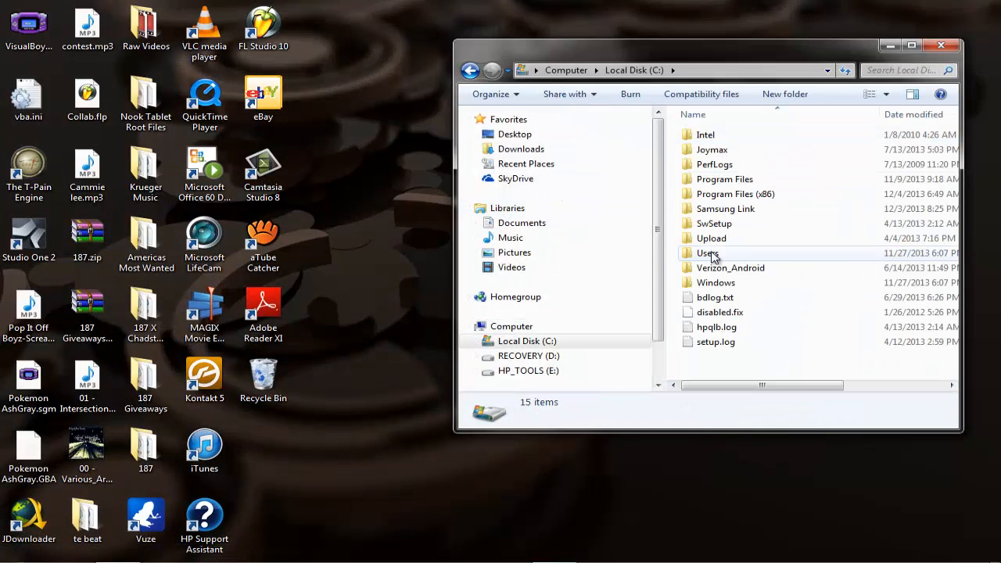
double_click(735, 193)
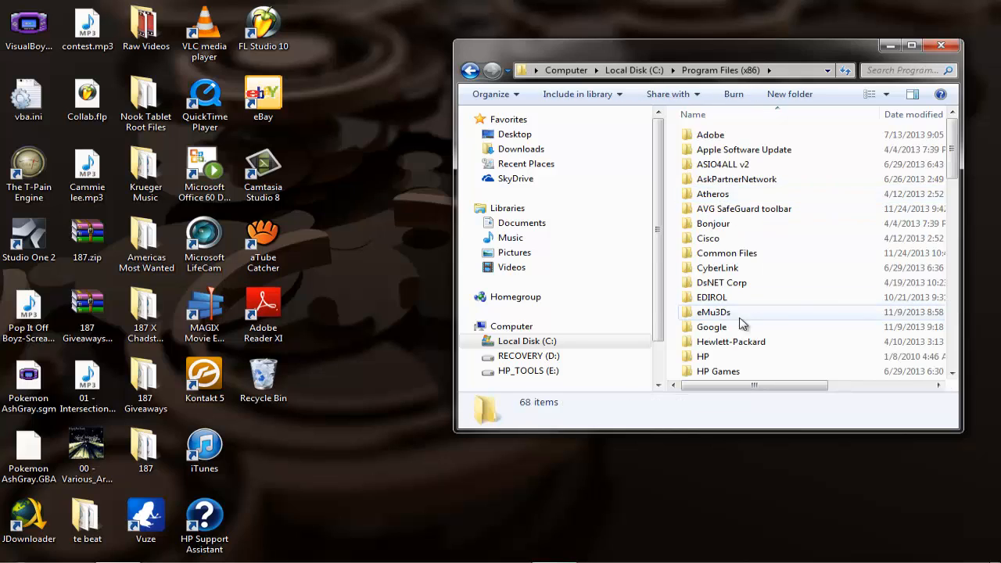
scroll("down", 3)
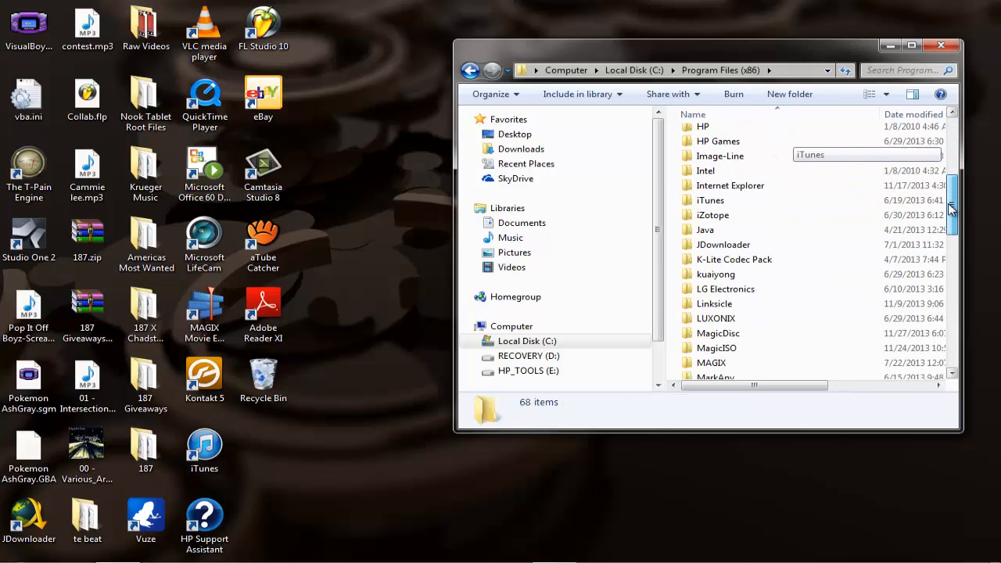
double_click(720, 155)
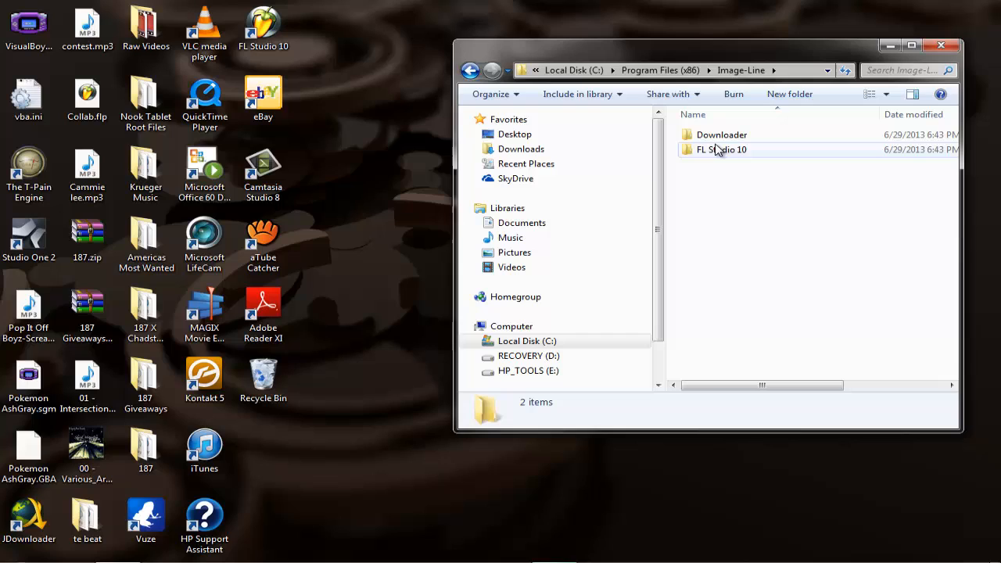
double_click(721, 149)
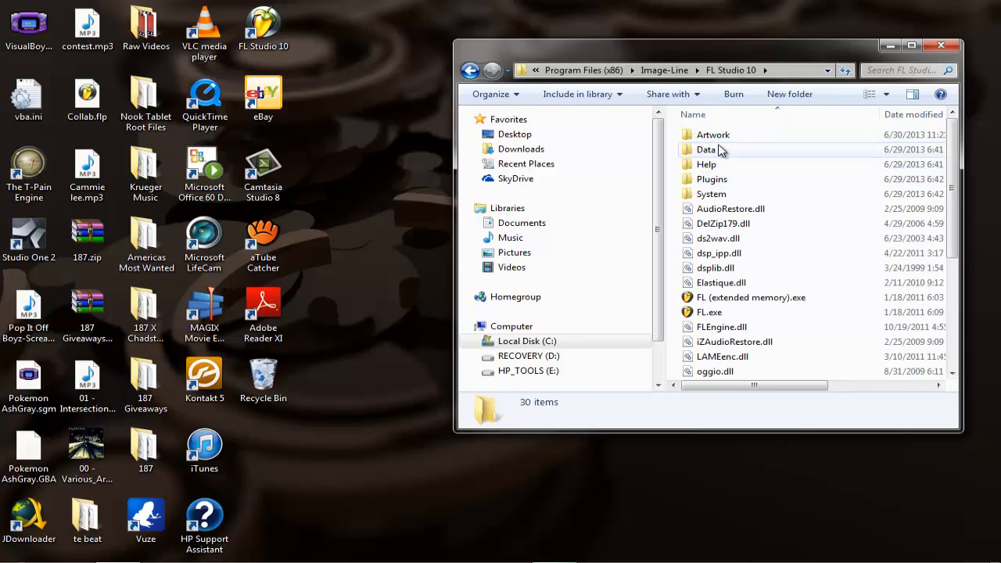
double_click(712, 135)
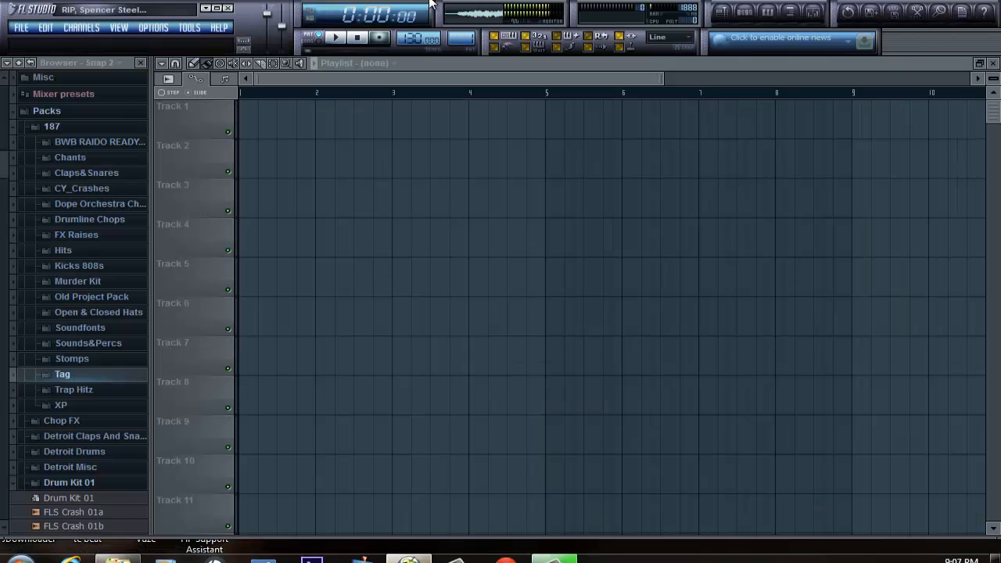
mouse_move(159, 30)
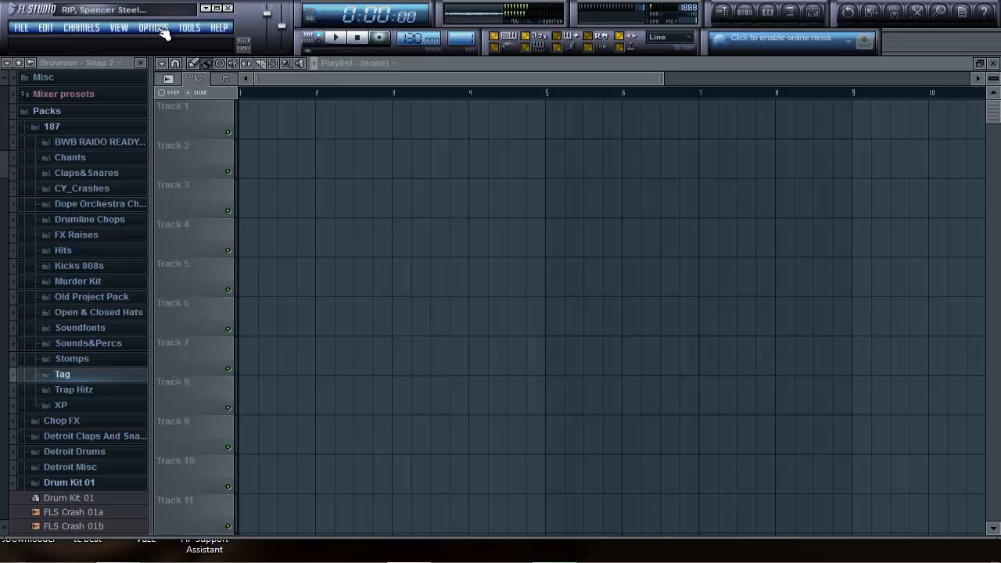
left_click(160, 27)
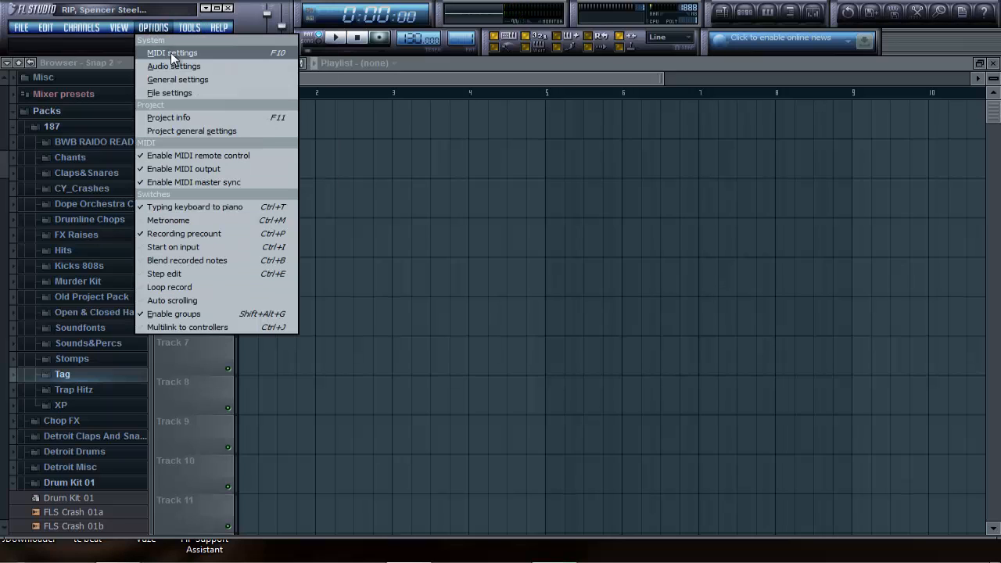
mouse_move(177, 79)
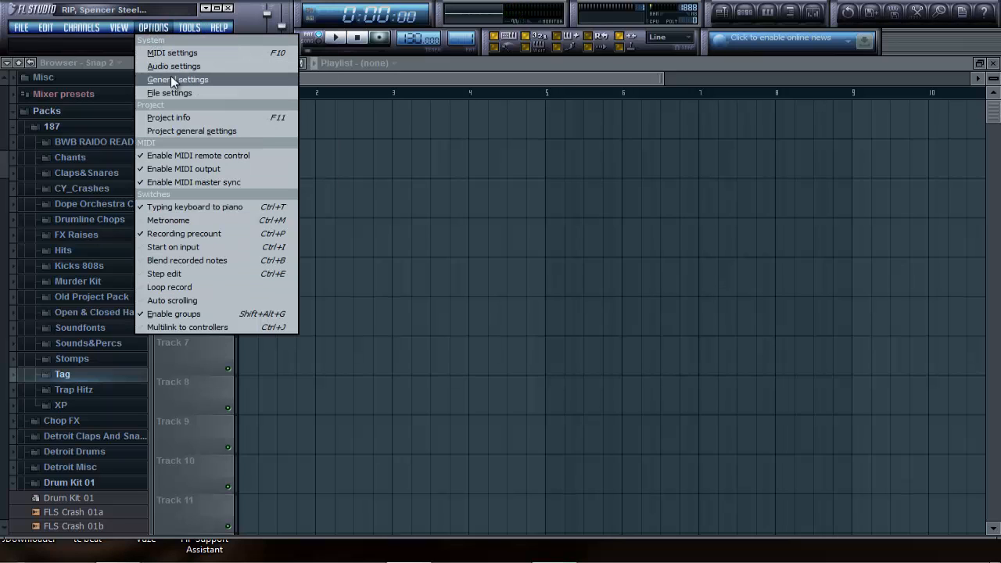
mouse_move(182, 92)
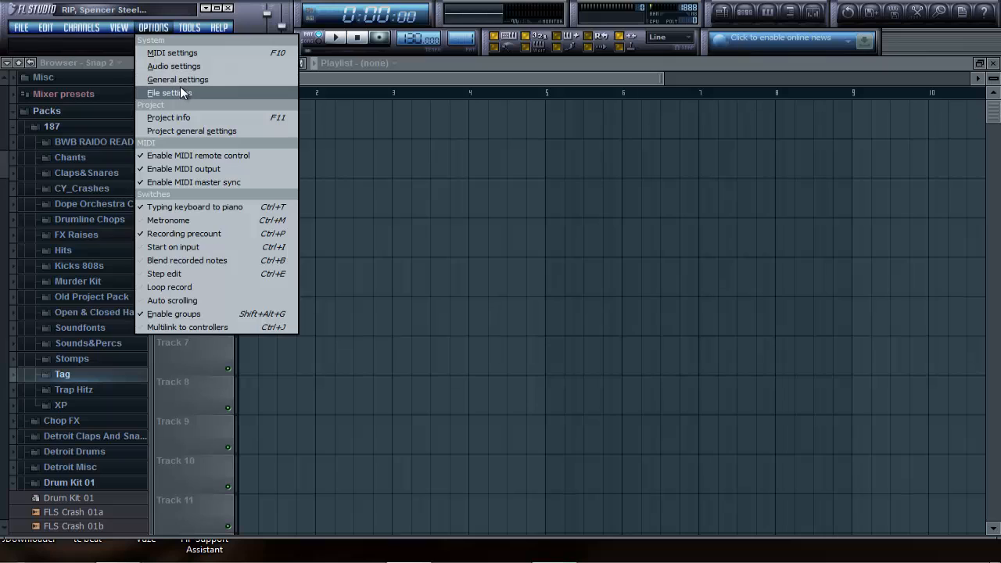
left_click(166, 79)
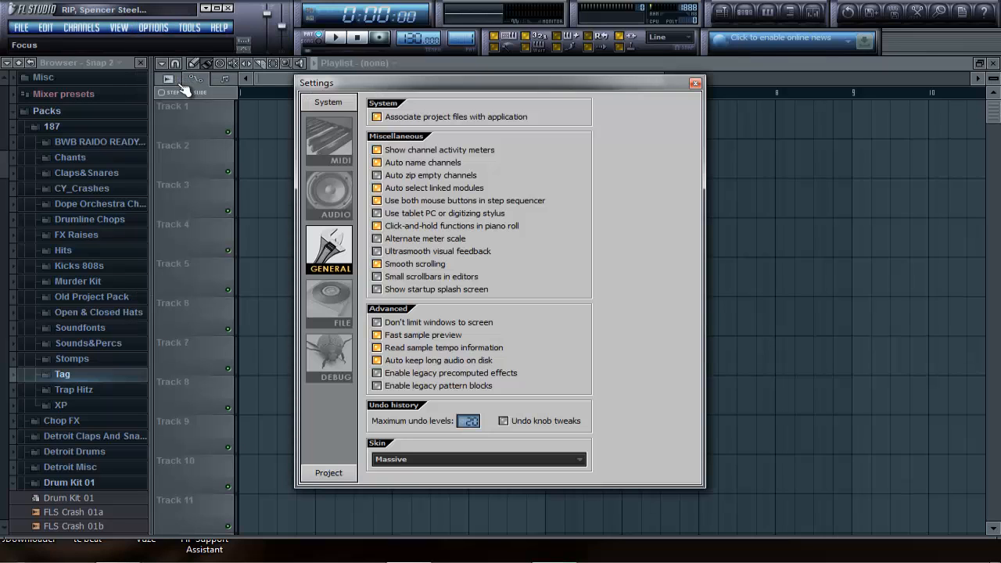
mouse_move(512, 460)
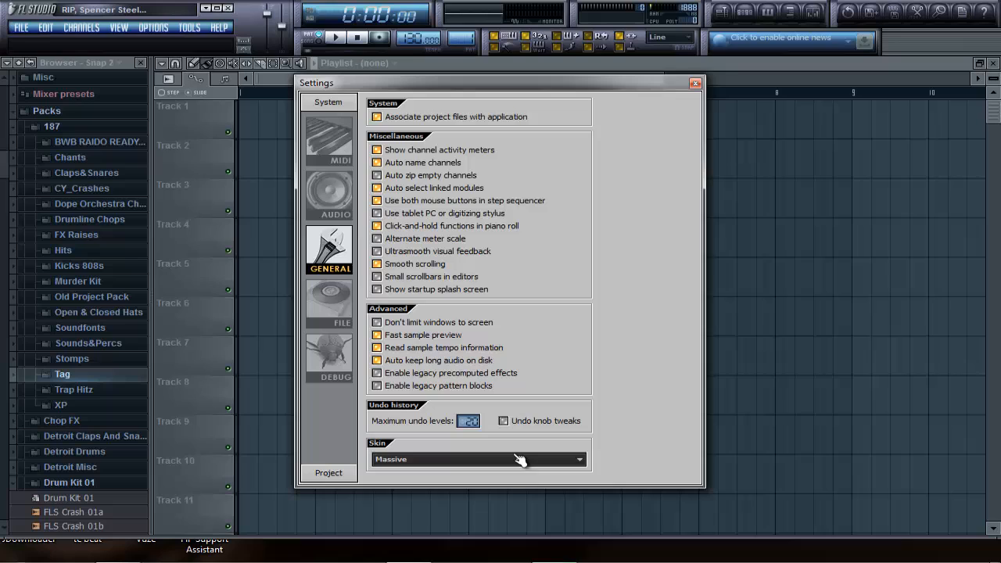
left_click(477, 459)
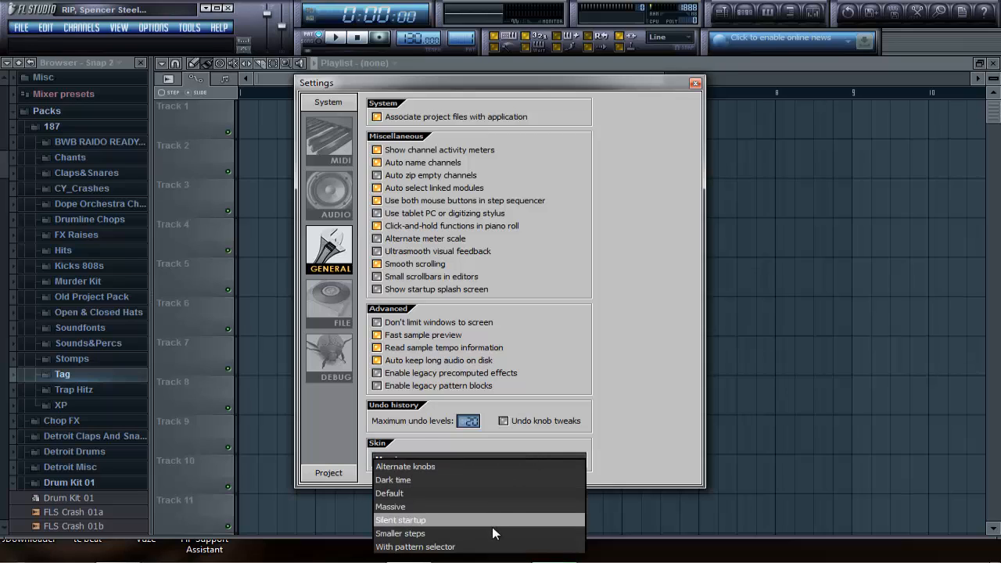
left_click(391, 506)
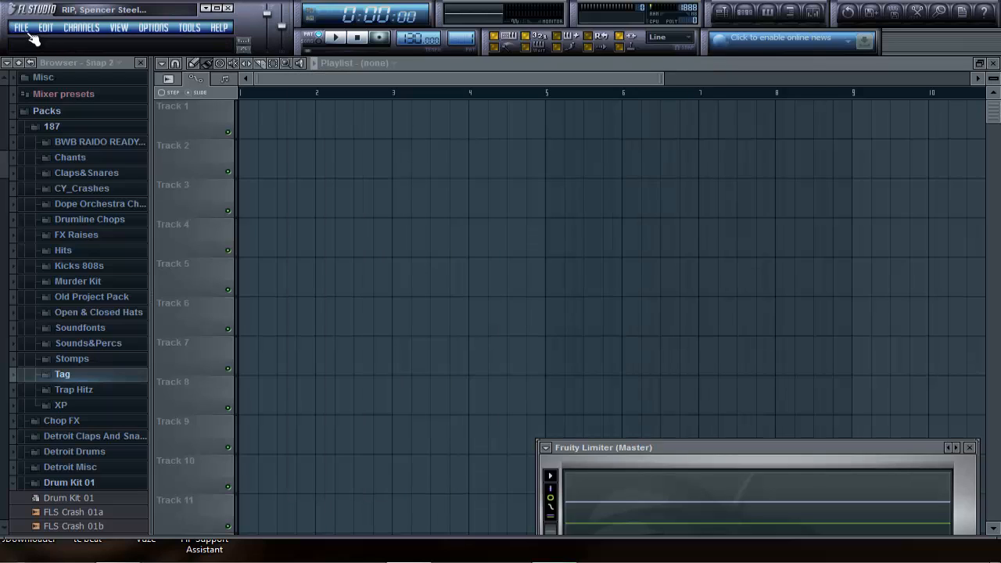
Open the Massive folder in Artwork\Skins and scroll down toward startsnd.wav.
left_click(26, 31)
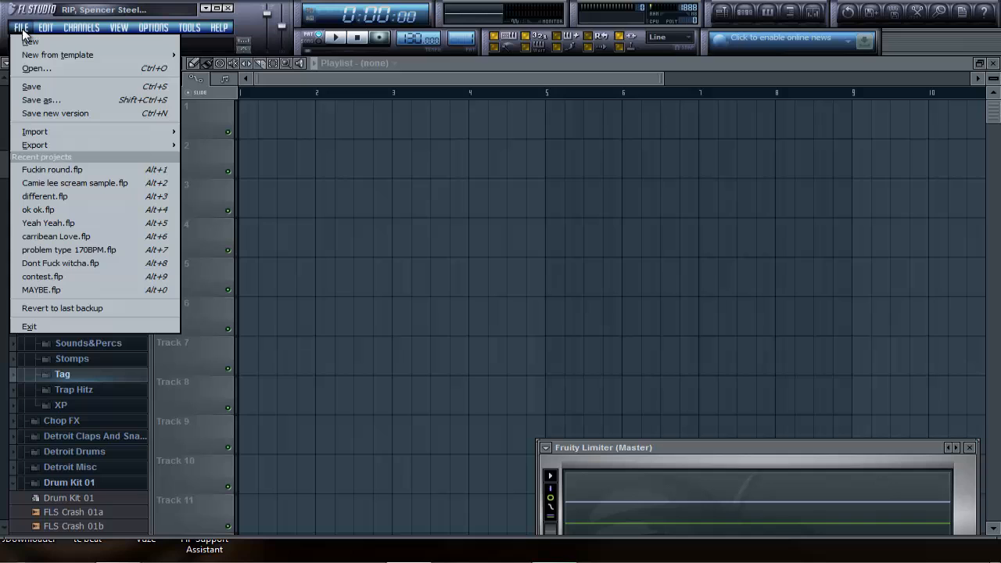
mouse_move(49, 326)
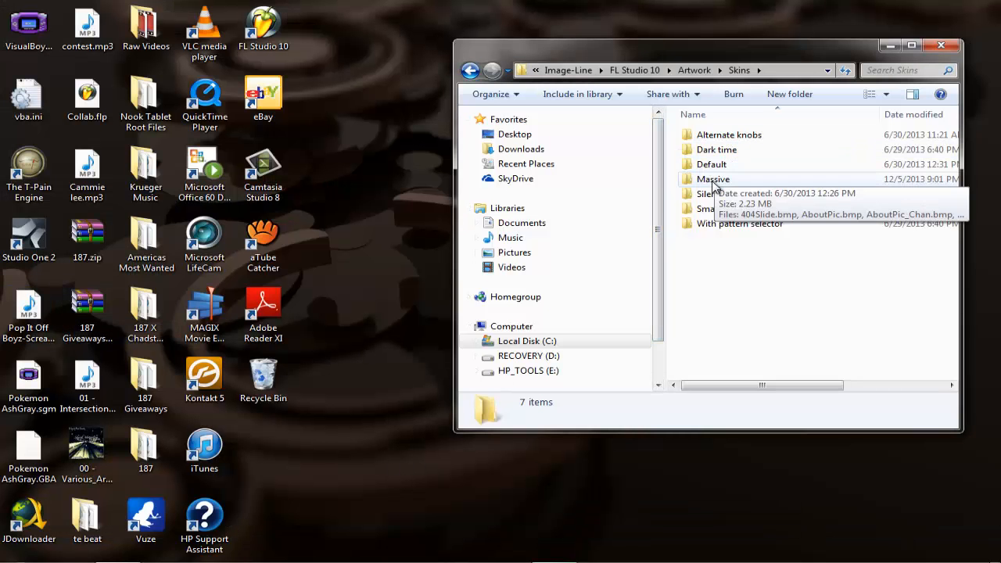
double_click(713, 179)
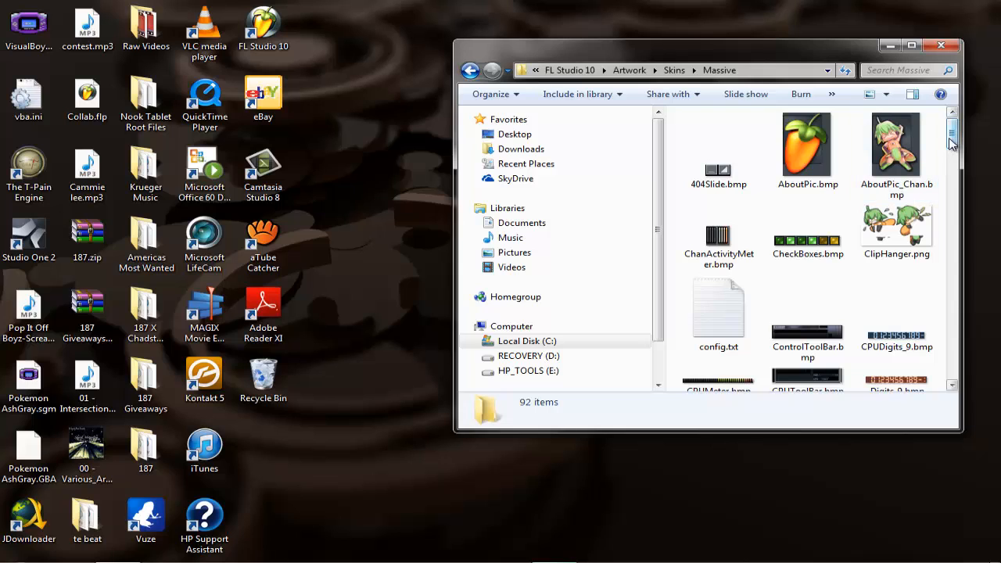
scroll("down", 3)
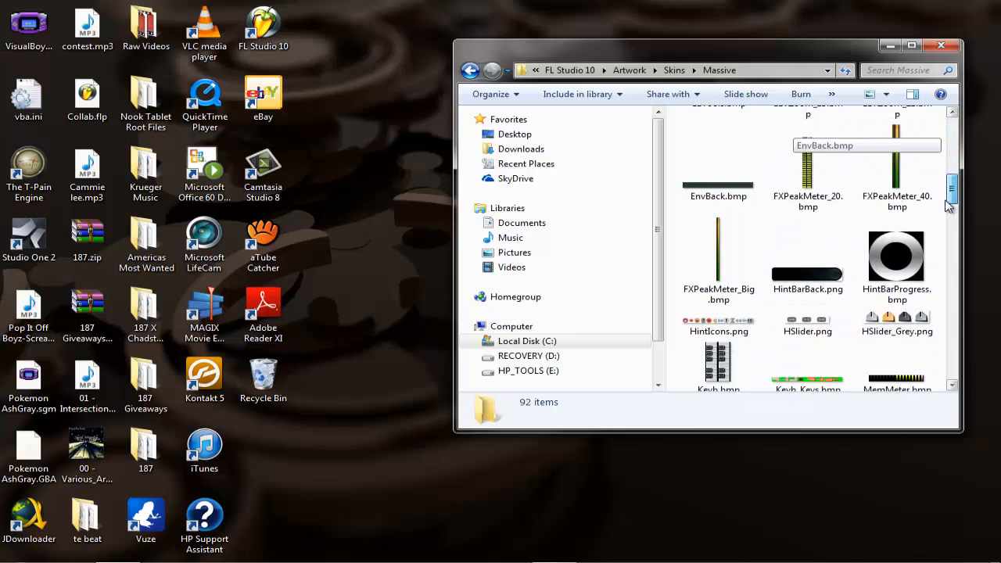
scroll("down", 3)
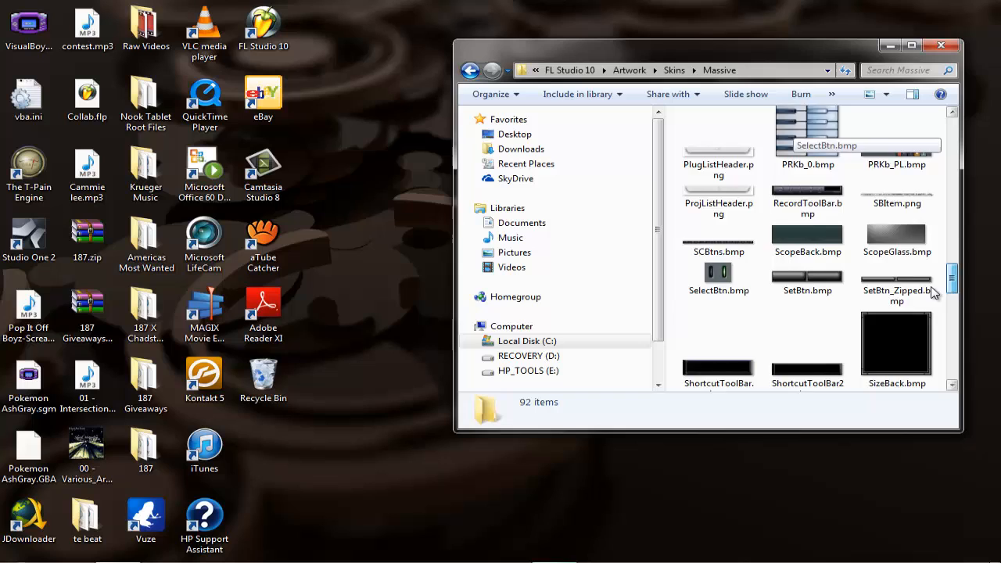
scroll("down", 3)
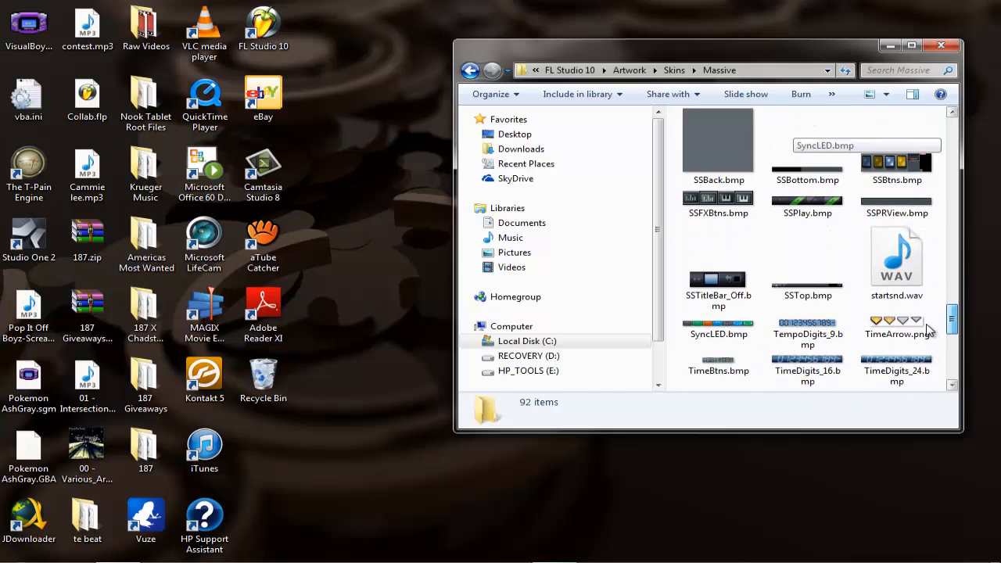
scroll("down", 3)
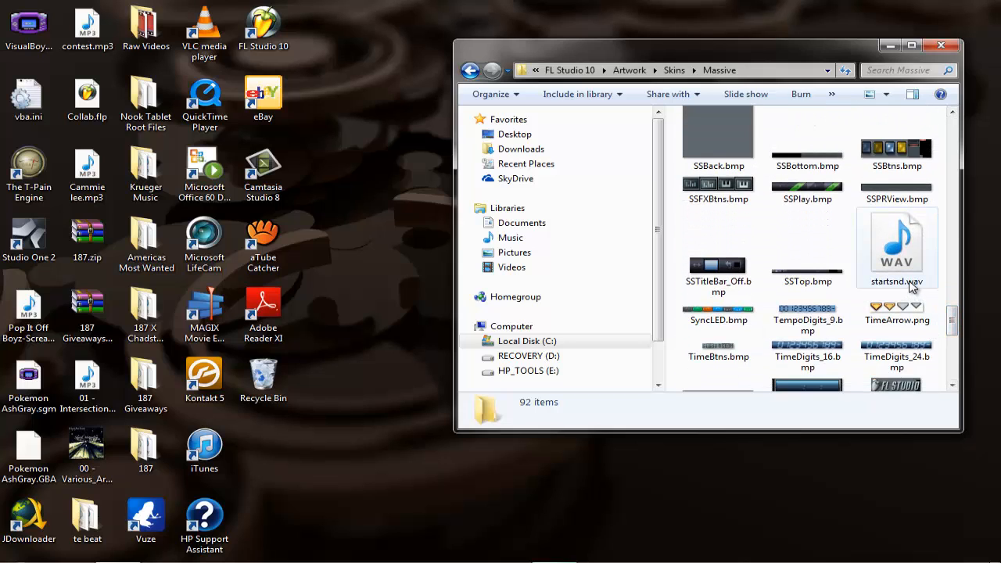
mouse_move(911, 285)
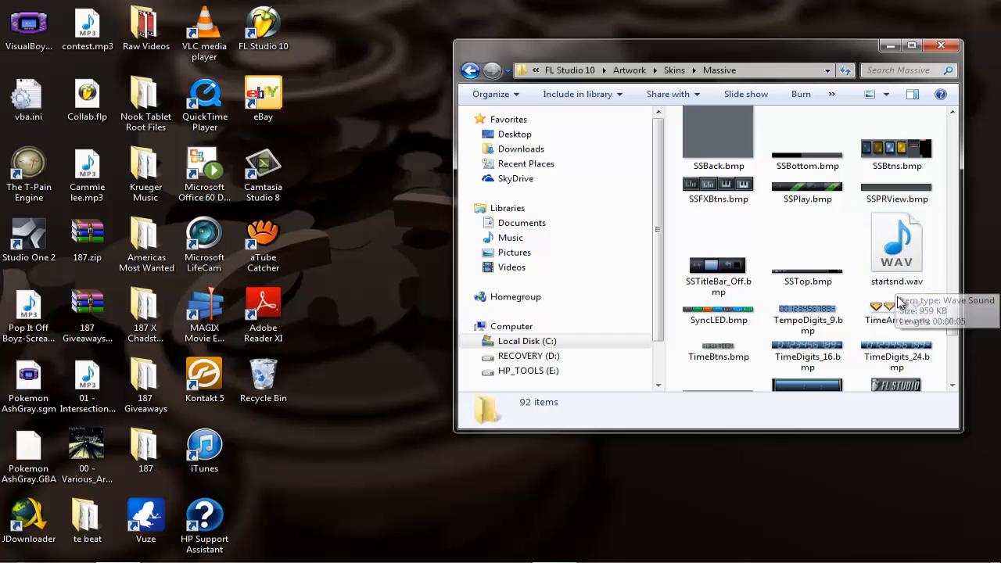
mouse_move(708, 429)
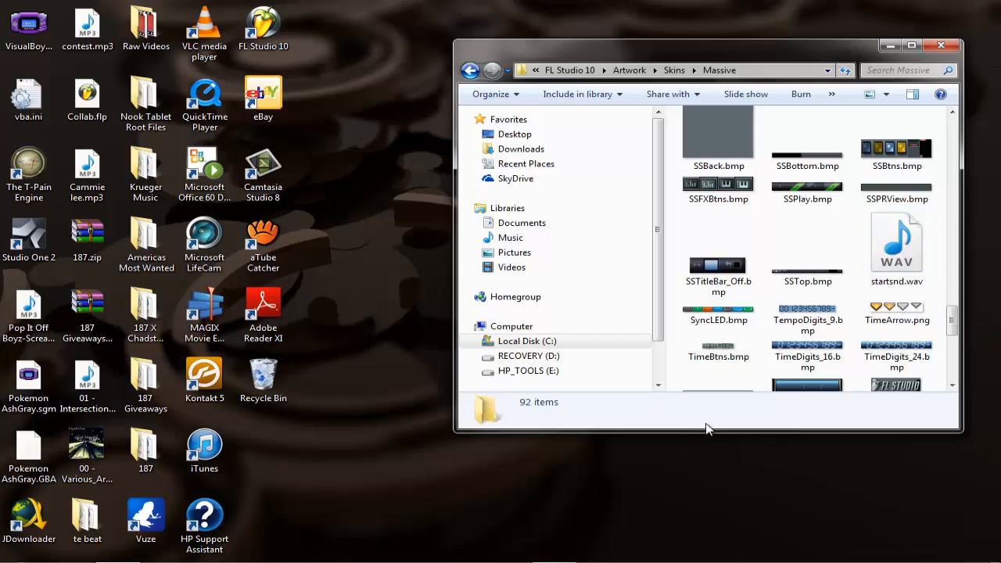
Close the Massive folder window and exit FL Studio via FILE > Exit.
left_click(896, 242)
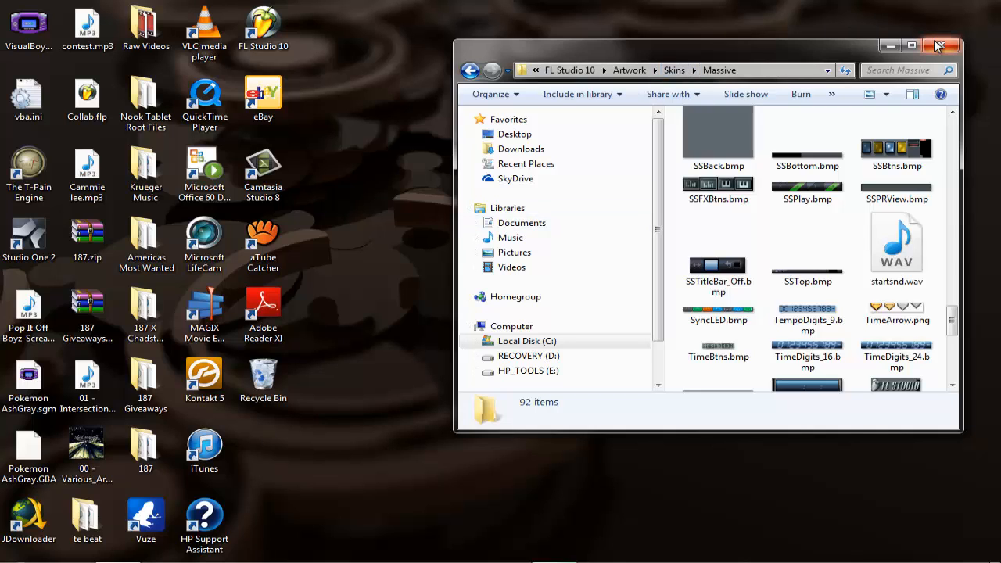
left_click(936, 45)
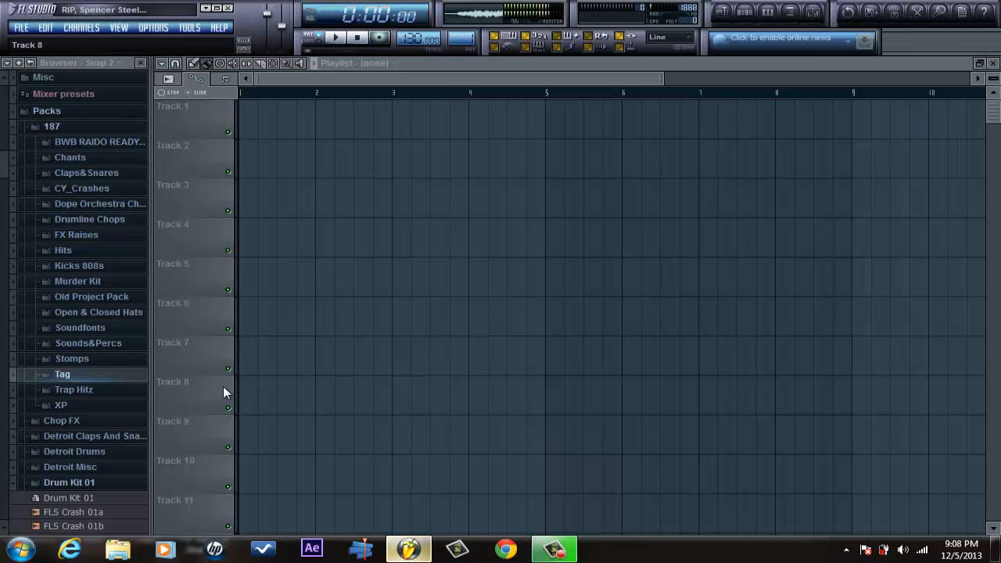
left_click(21, 29)
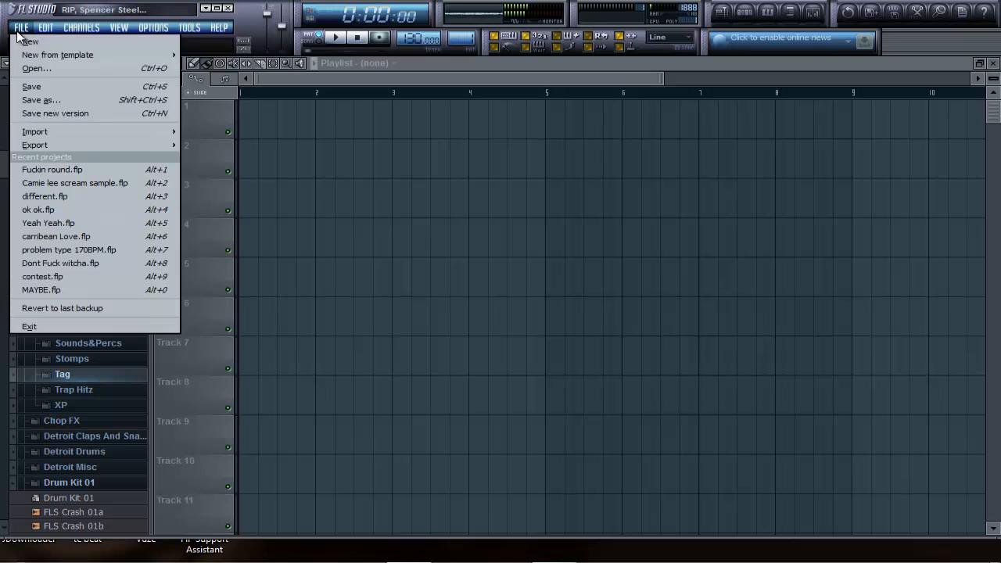
mouse_move(45, 327)
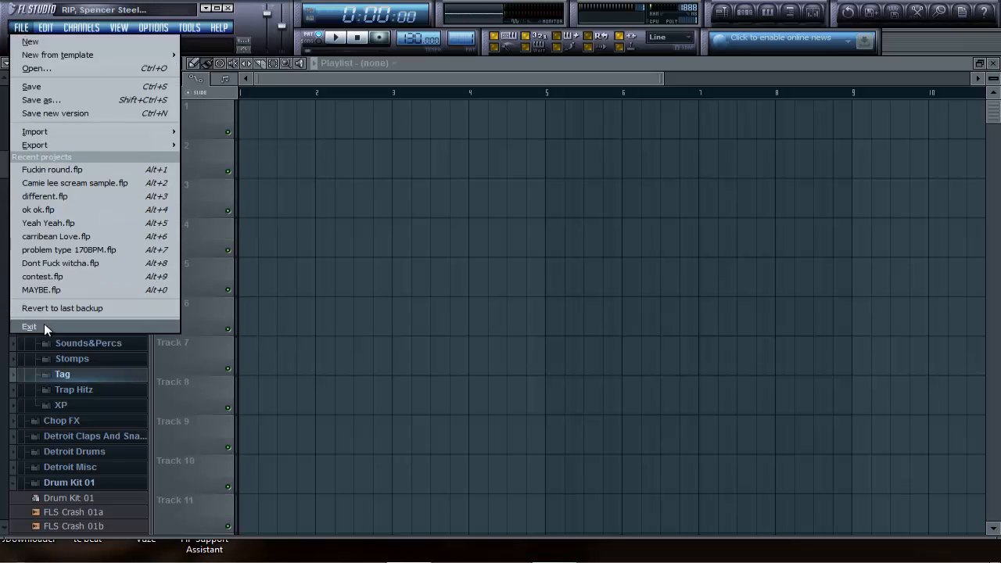
left_click(29, 327)
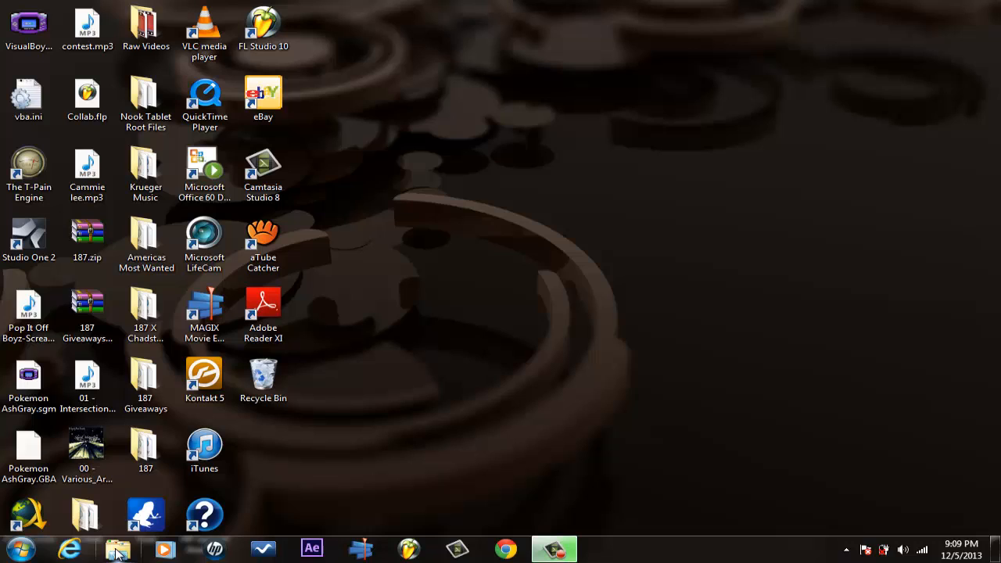
Browse from Computer to C:\Program Files (x86)\Image-Line\FL Studio 10.
left_click(119, 548)
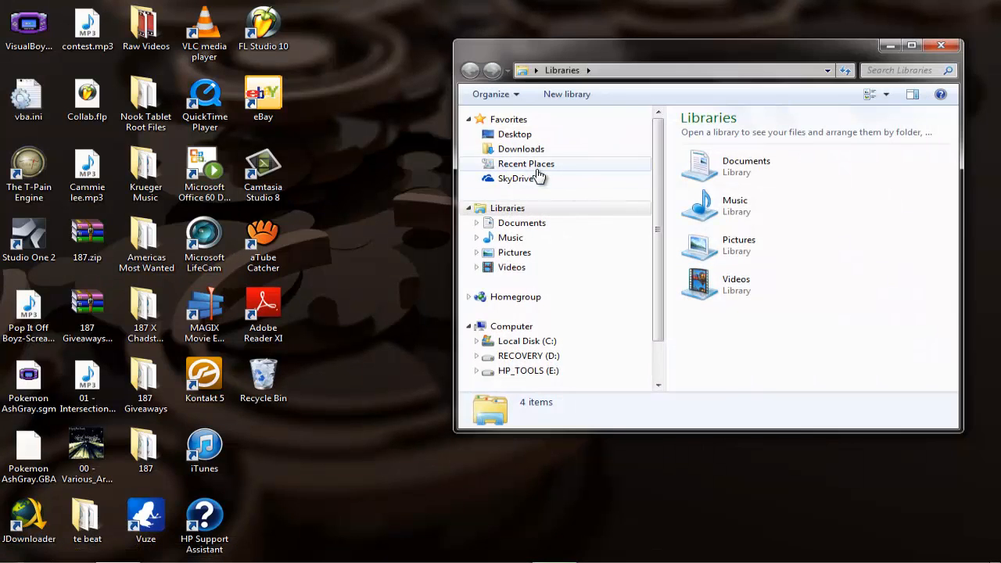
left_click(511, 326)
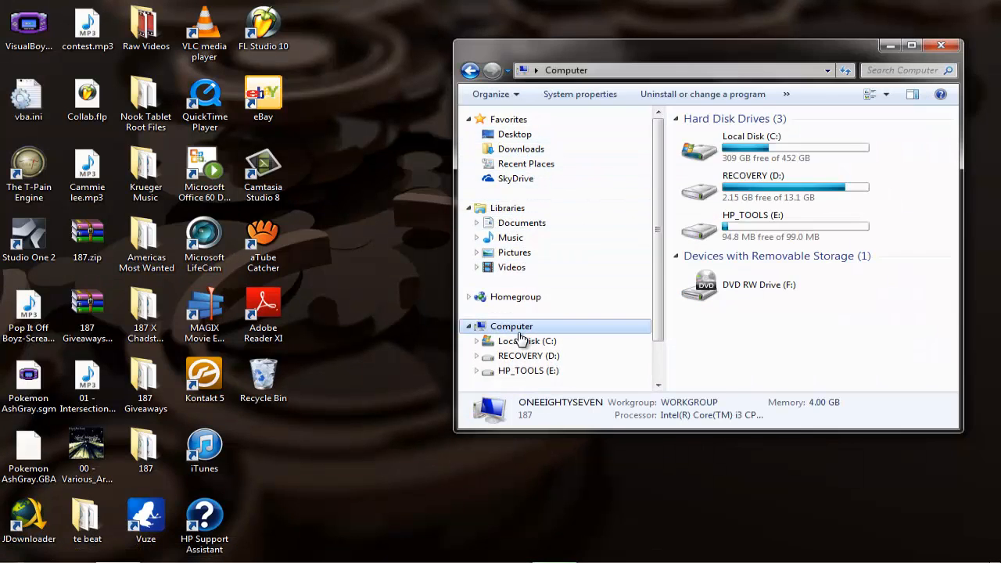
left_click(774, 149)
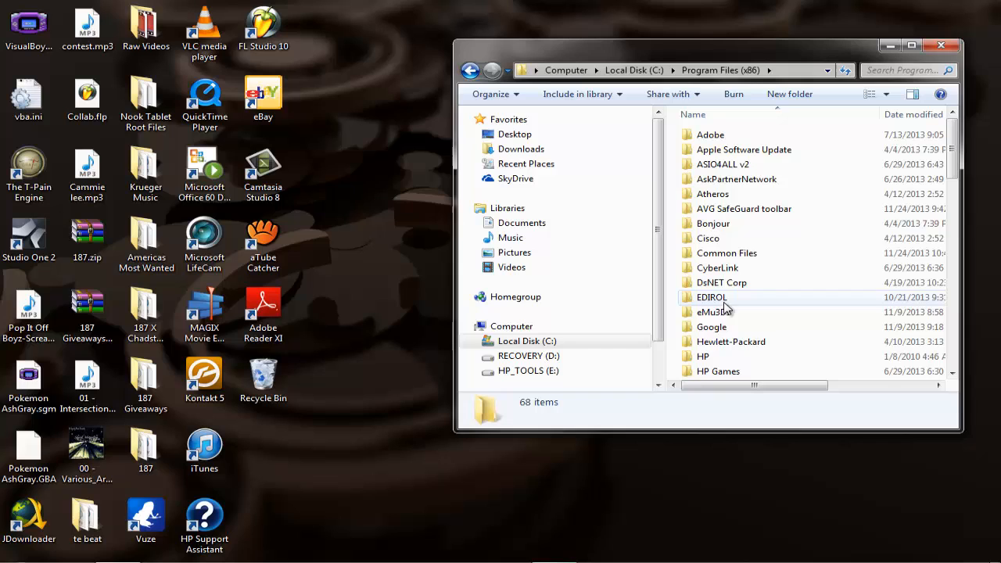
scroll("down", 3)
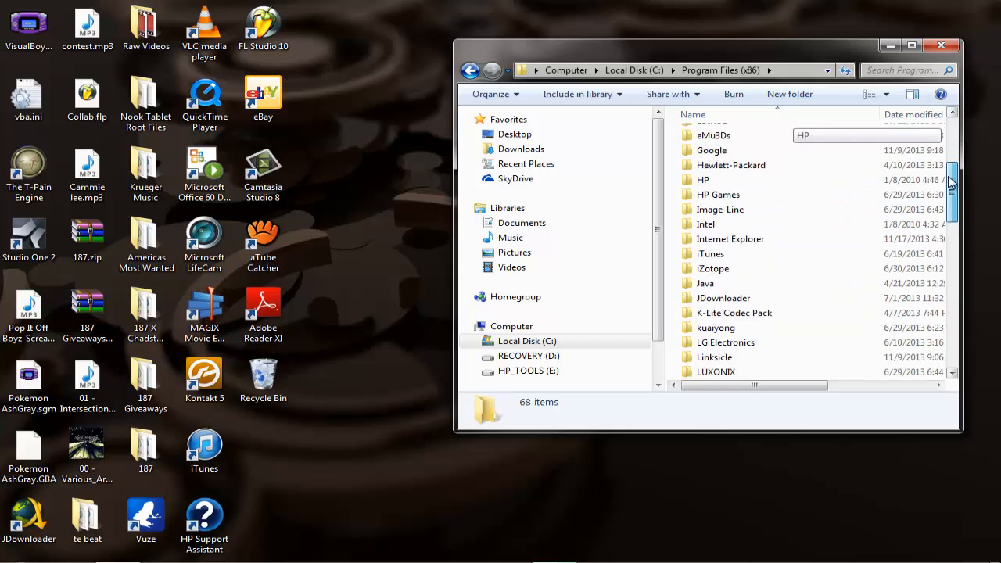
scroll("down", 3)
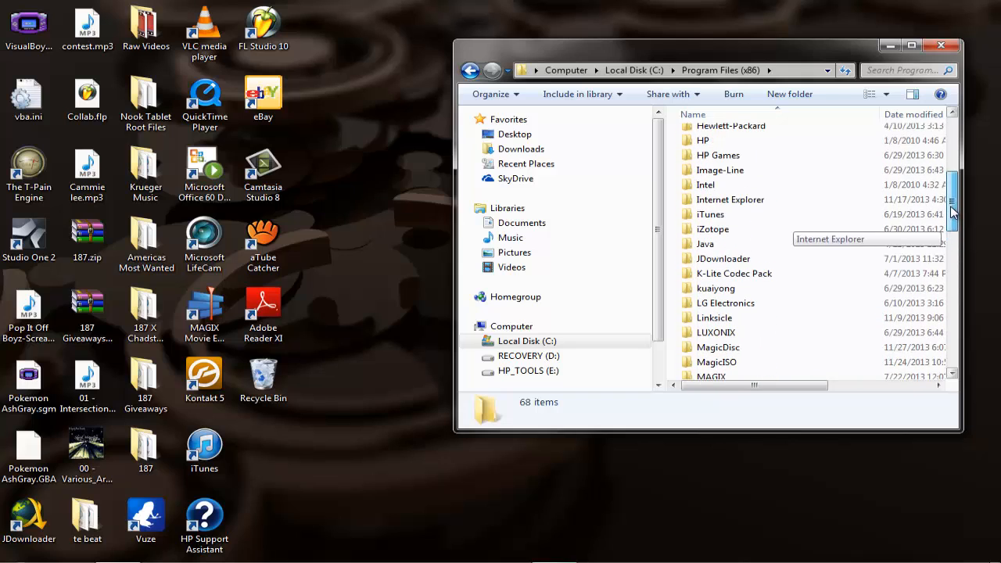
double_click(720, 170)
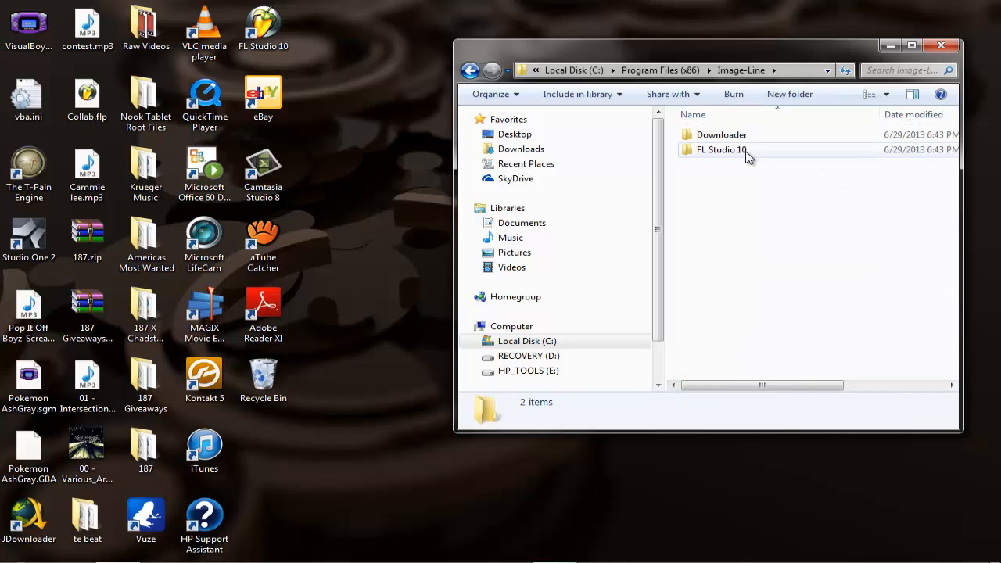
double_click(717, 150)
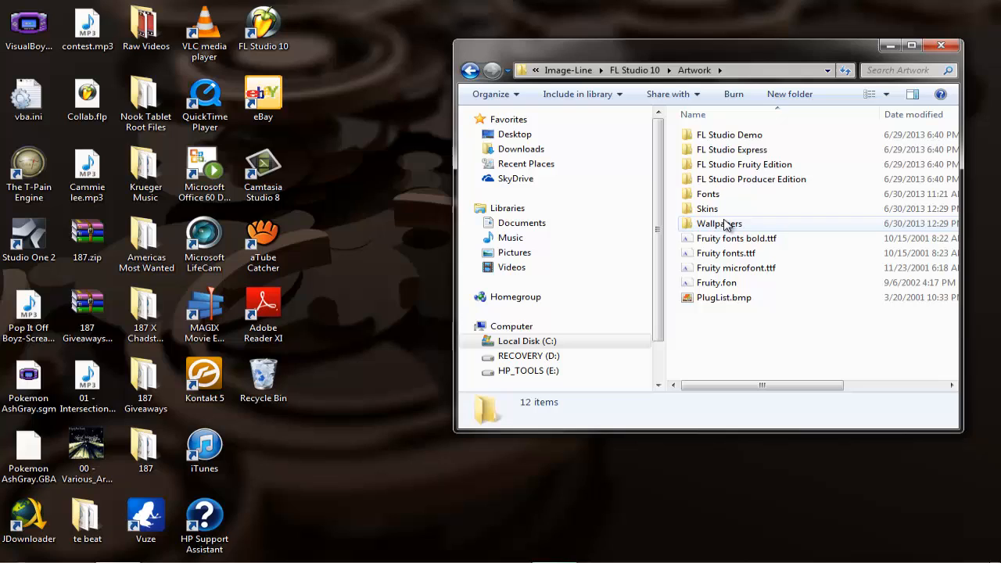
Open Skins > Massive and select the startsnd.wav file.
double_click(713, 223)
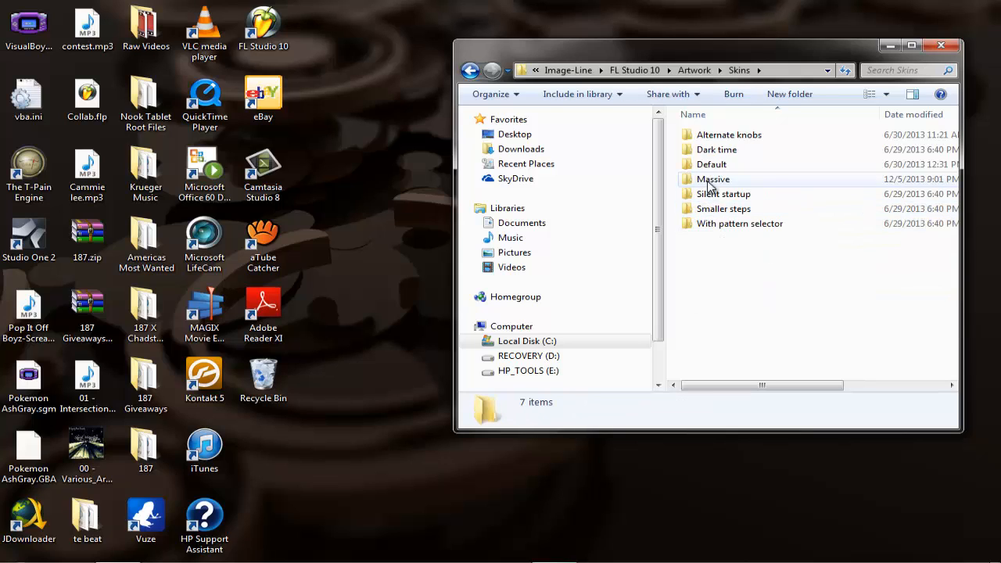
double_click(713, 179)
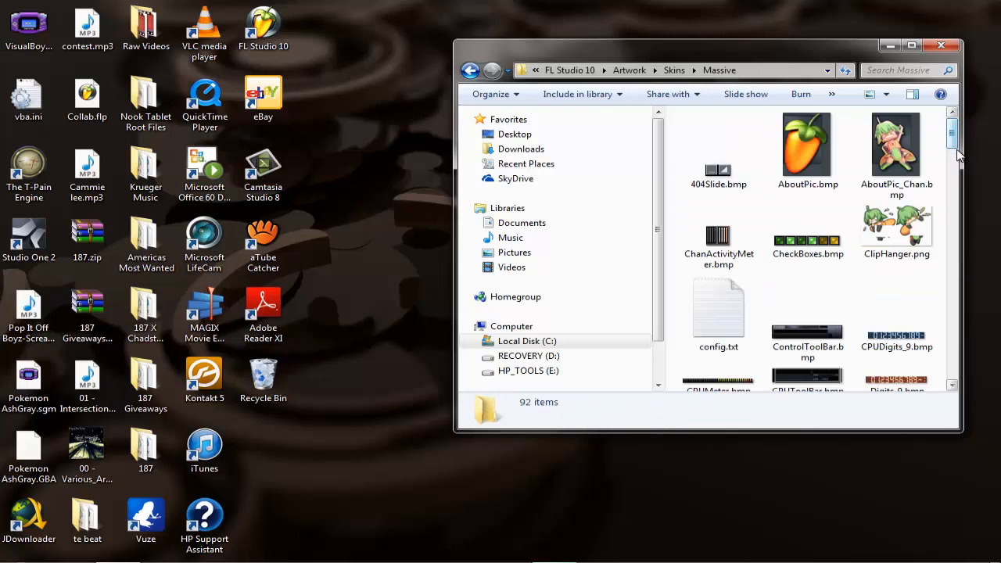
scroll("down", 3)
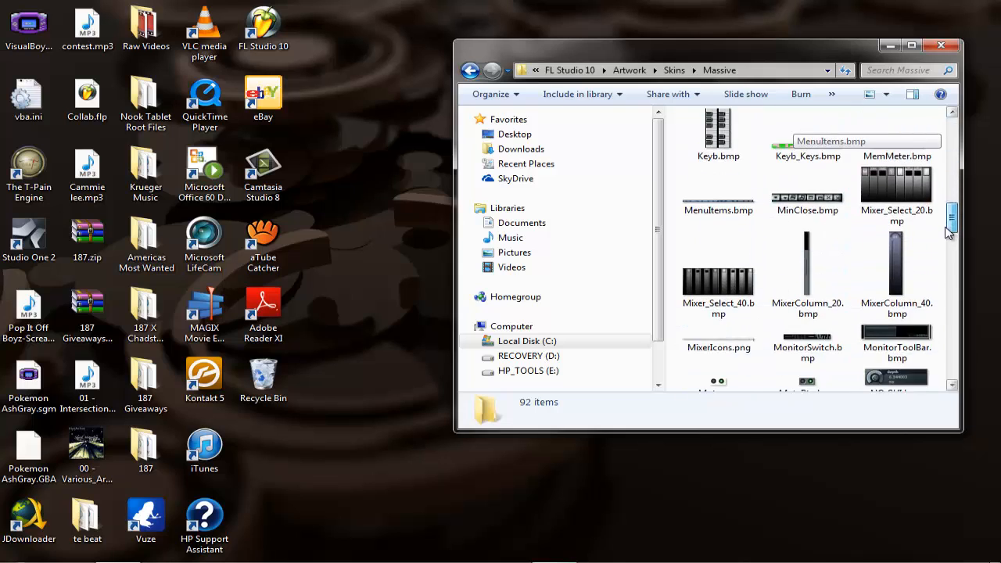
scroll("down", 3)
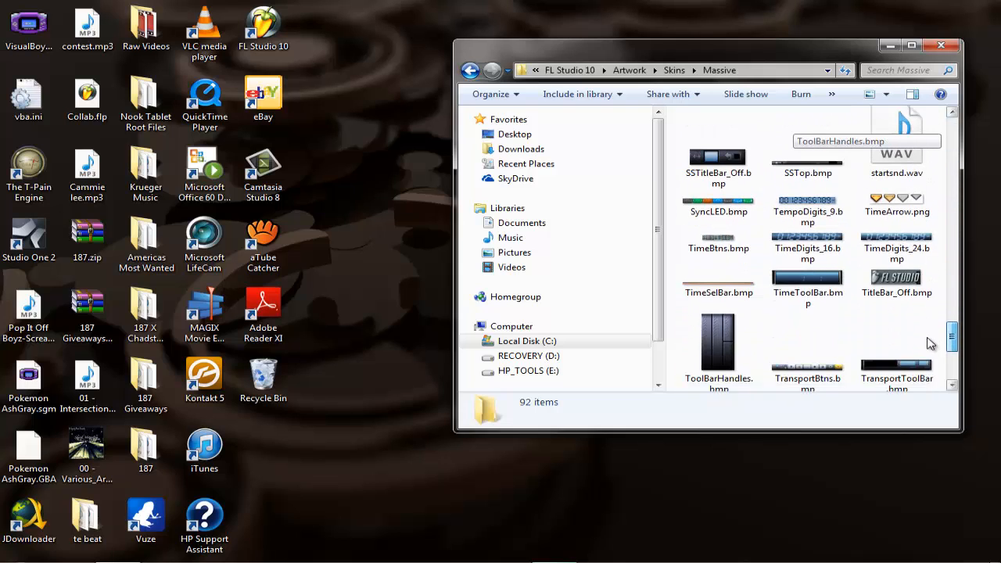
left_click(897, 258)
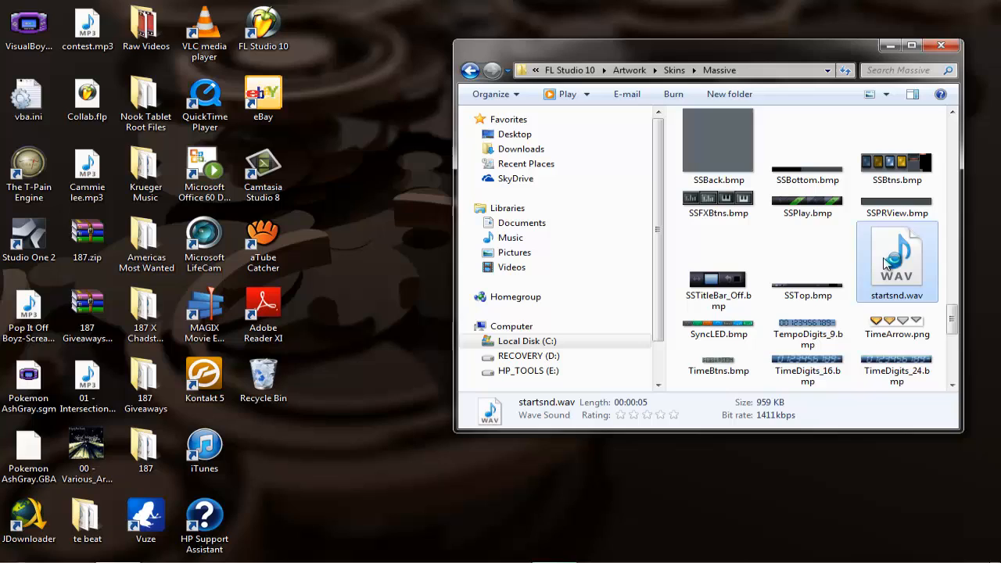
Play startsnd.wav in Windows Media Player, pause it, then close the player and folder.
double_click(898, 258)
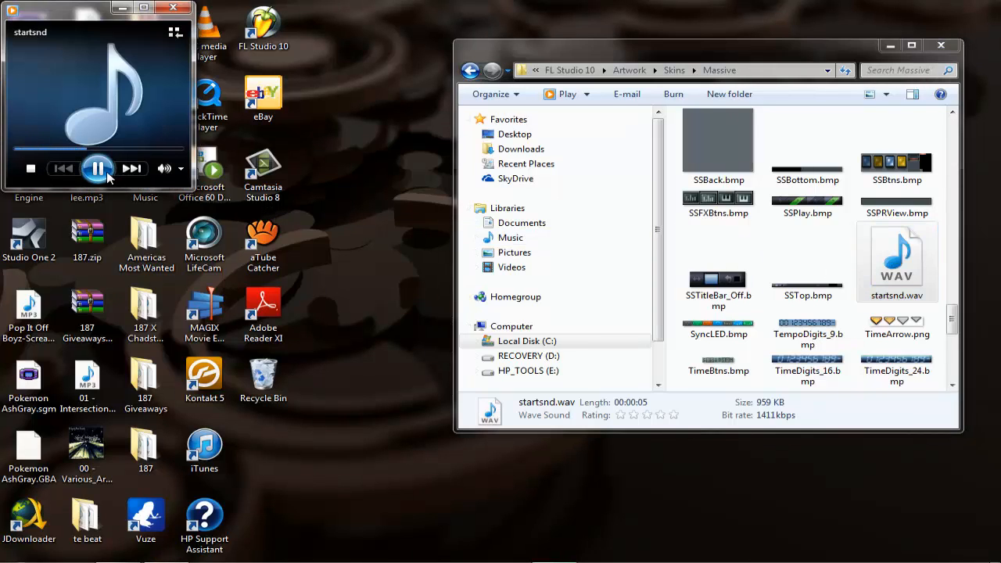
left_click(97, 168)
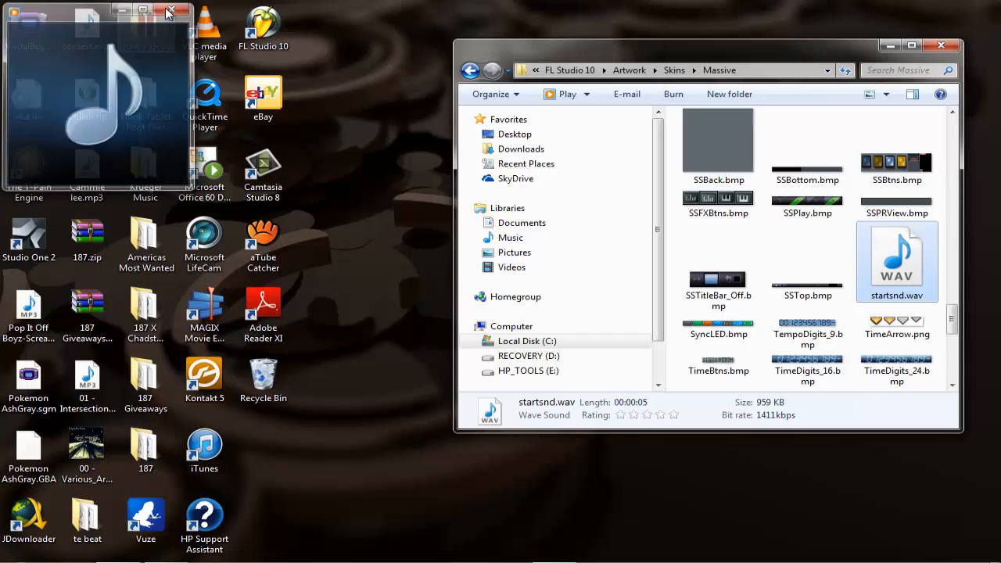
left_click(167, 10)
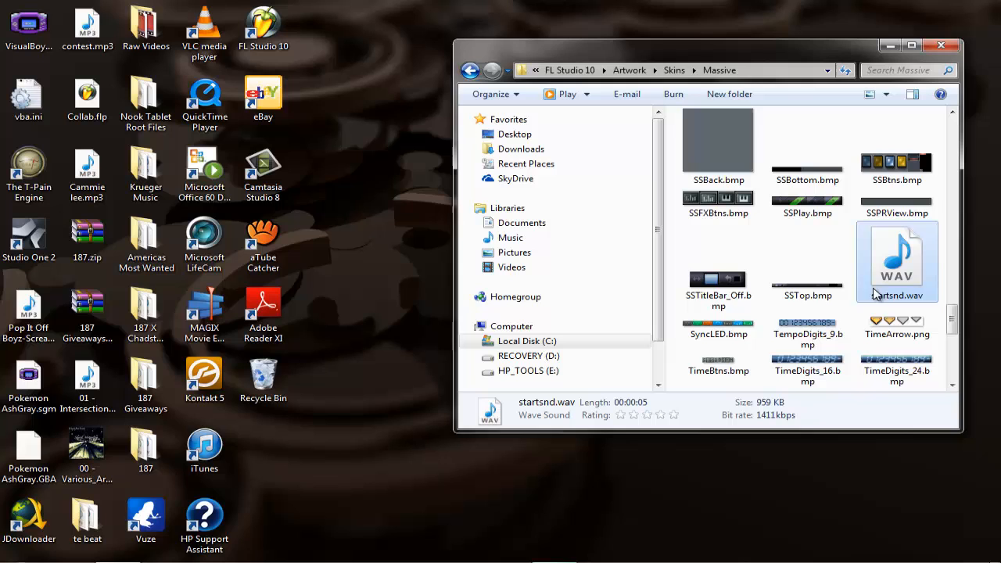
mouse_move(895, 301)
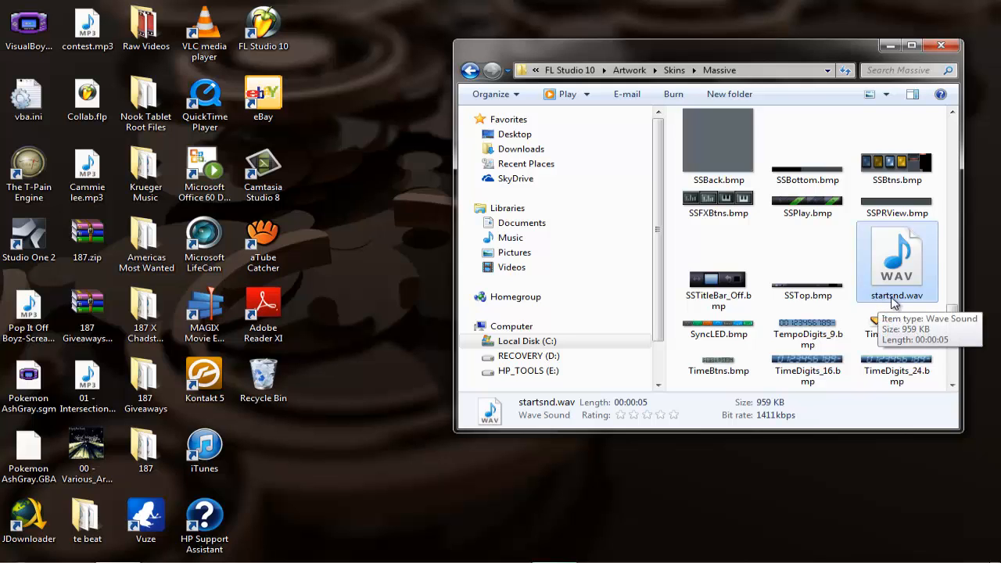
left_click(954, 48)
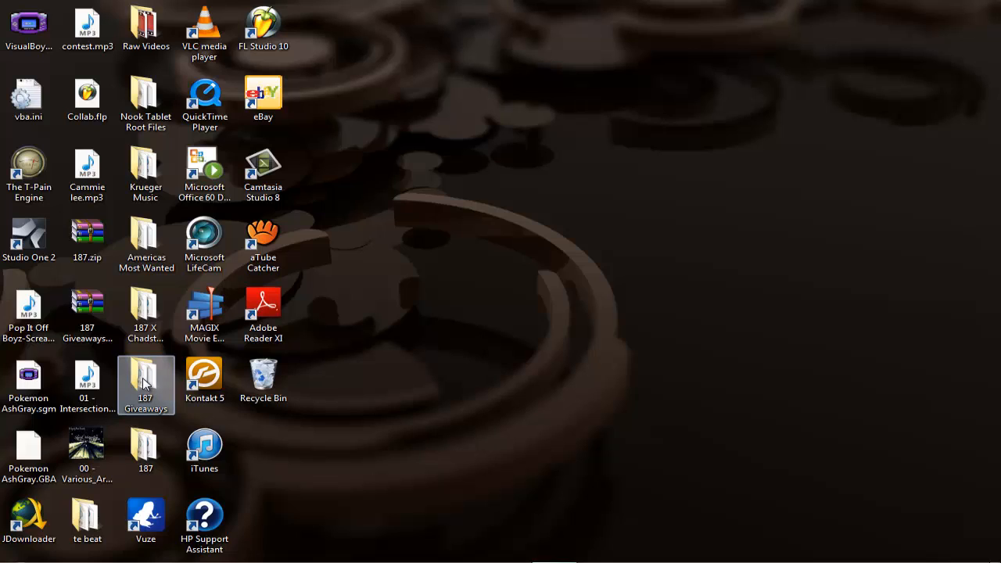
Open 187 Giveaways and browse its Mixer Presets and Drum Kit subfolders.
double_click(146, 380)
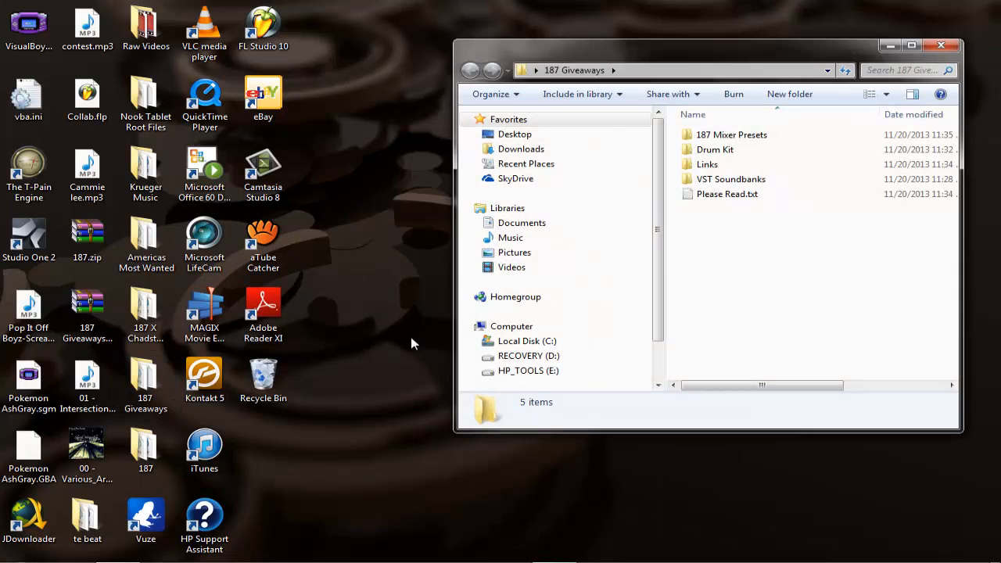
double_click(733, 134)
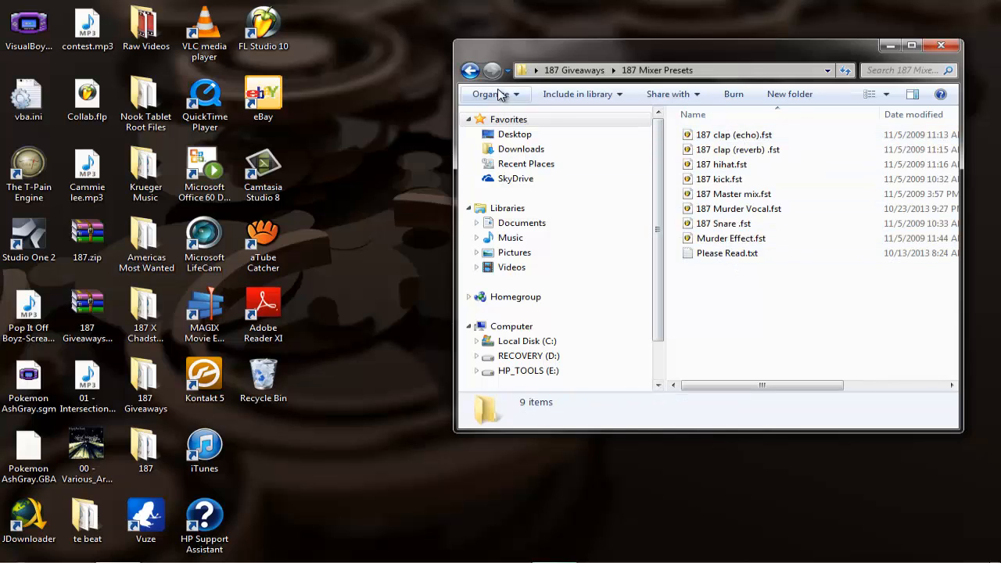
left_click(469, 69)
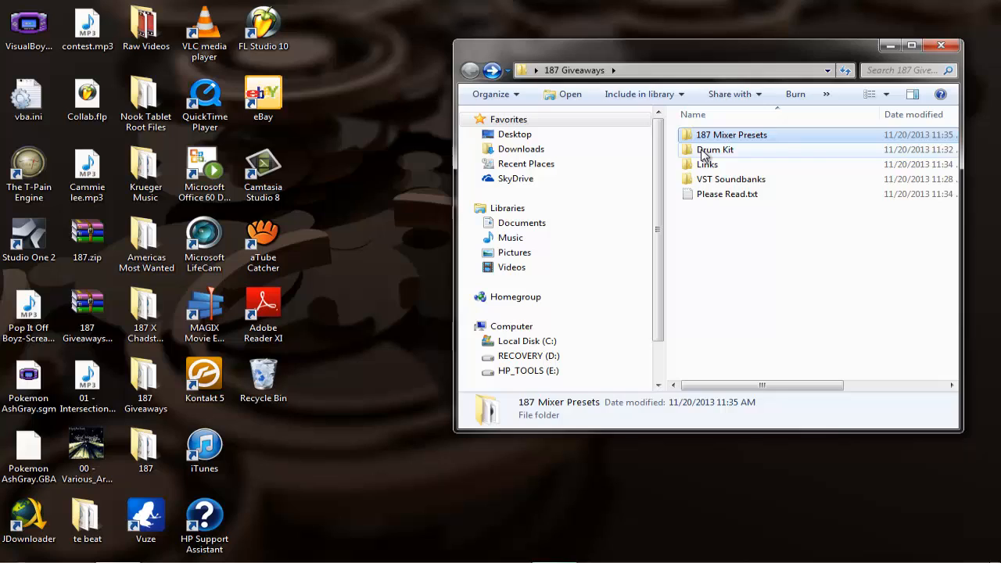
double_click(716, 150)
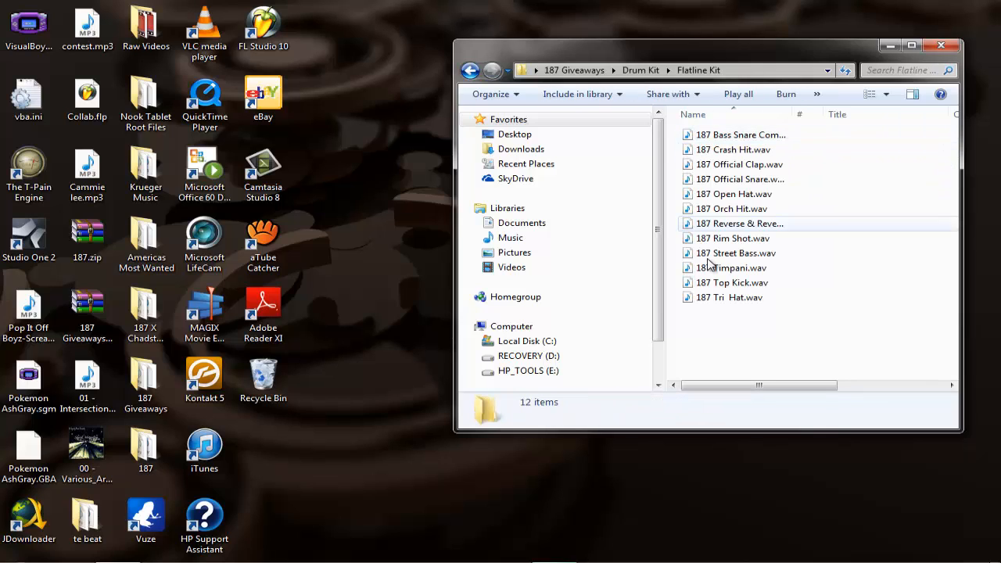
left_click(471, 70)
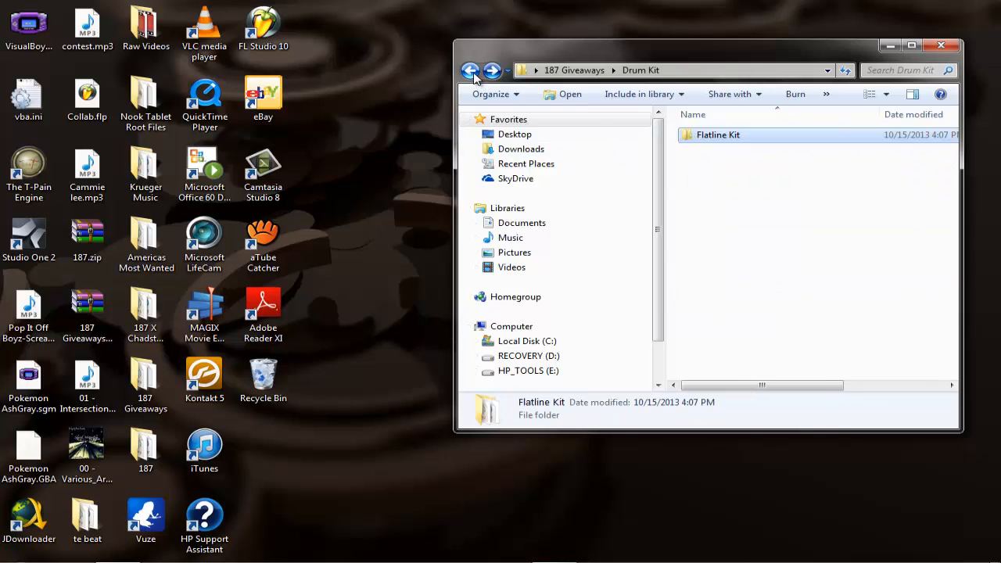
left_click(471, 70)
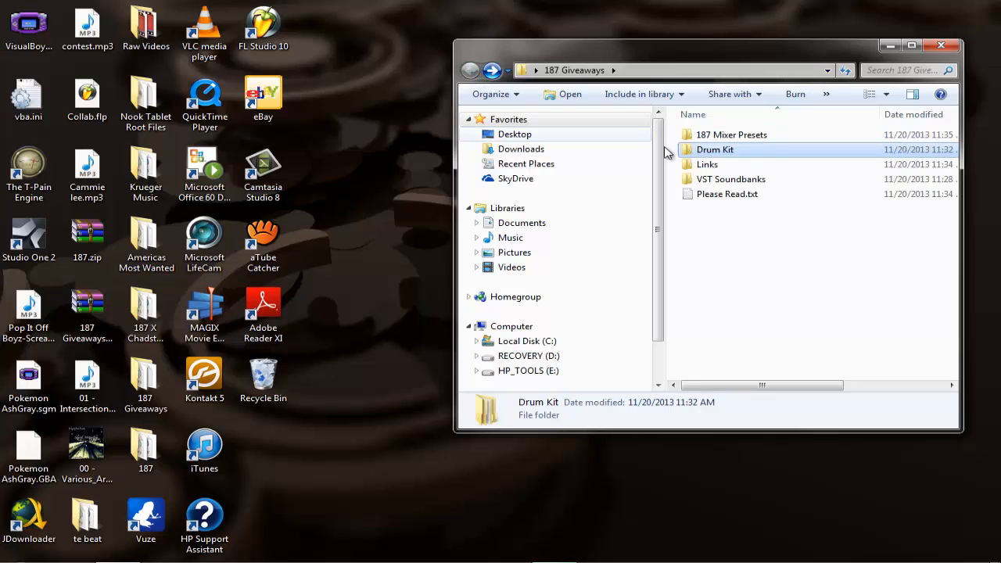
Browse the Links and VST Soundbanks subfolders, returning to 187 Giveaways.
double_click(708, 164)
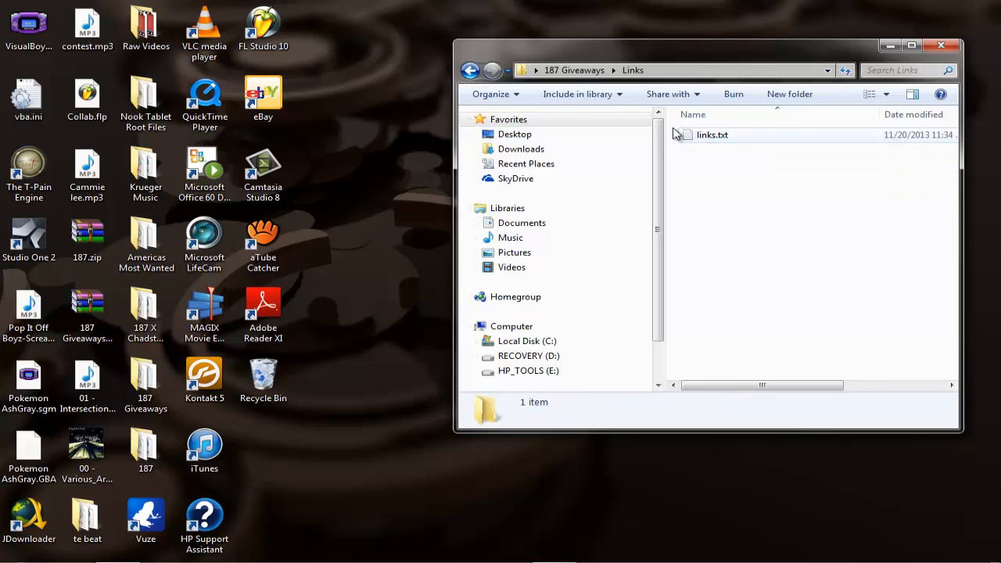
left_click(470, 71)
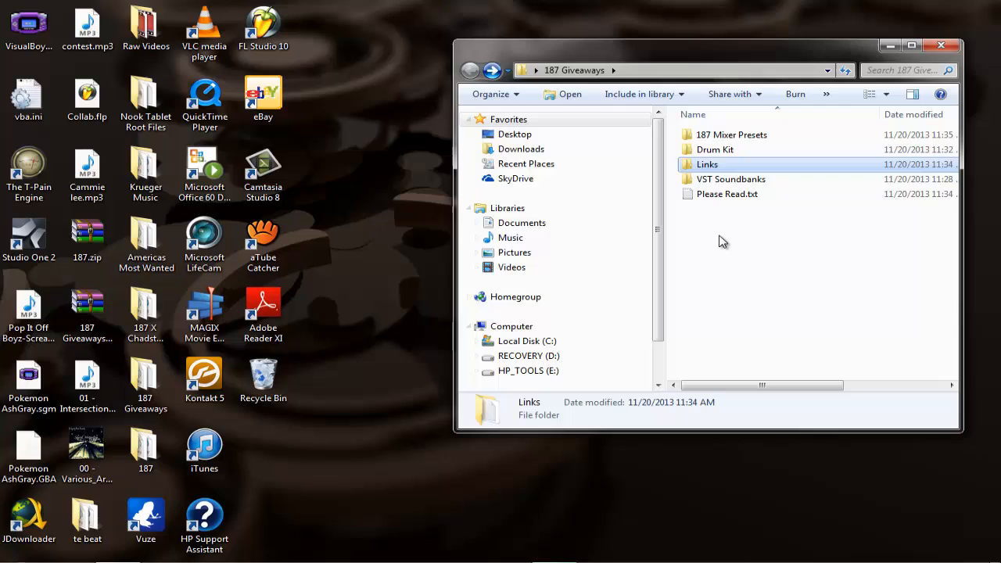
left_click(730, 179)
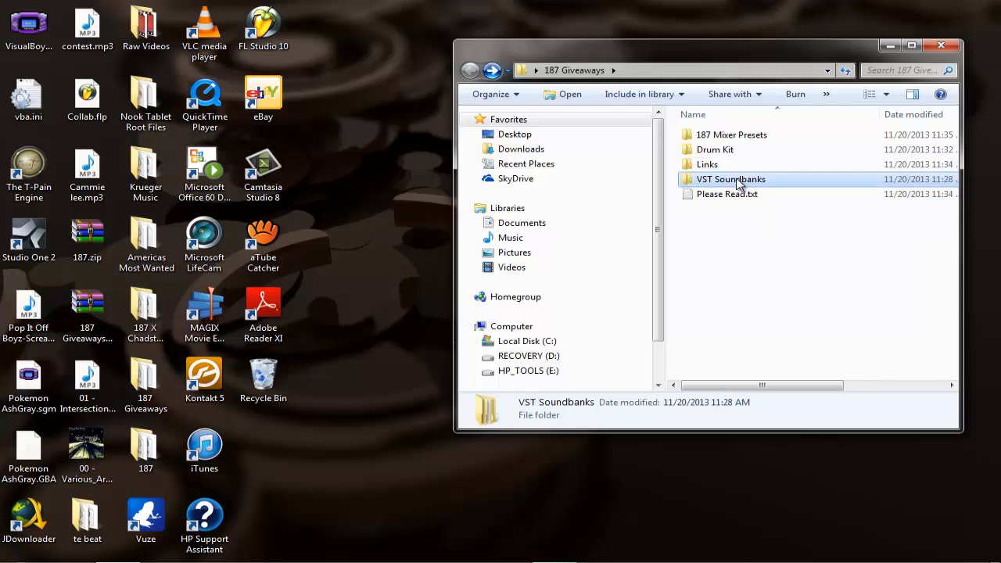
double_click(730, 179)
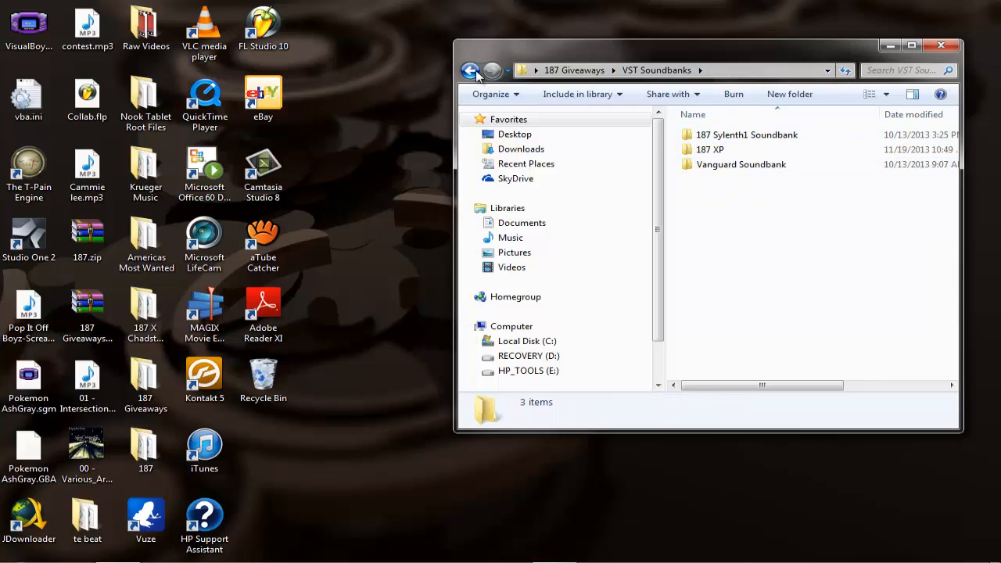
left_click(469, 71)
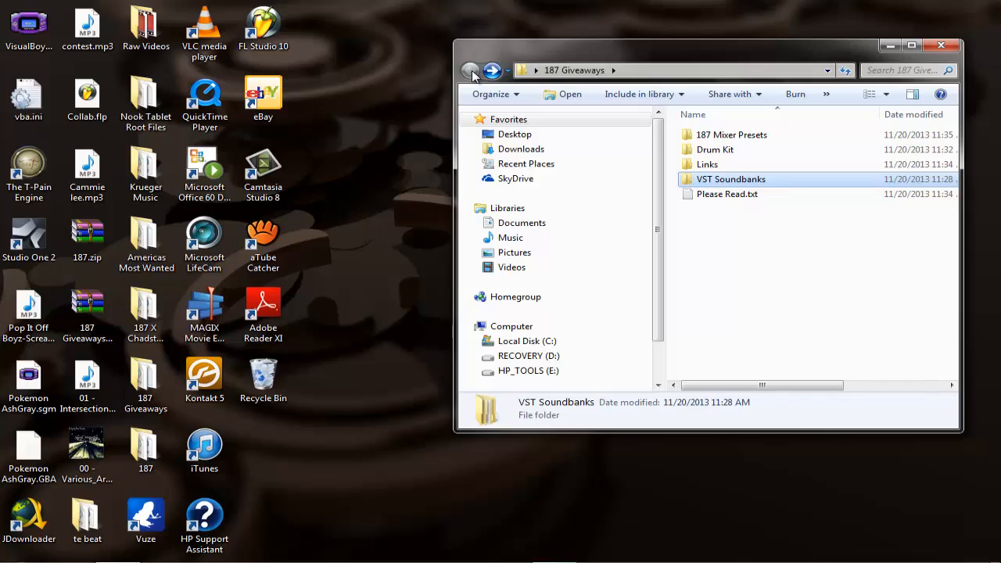